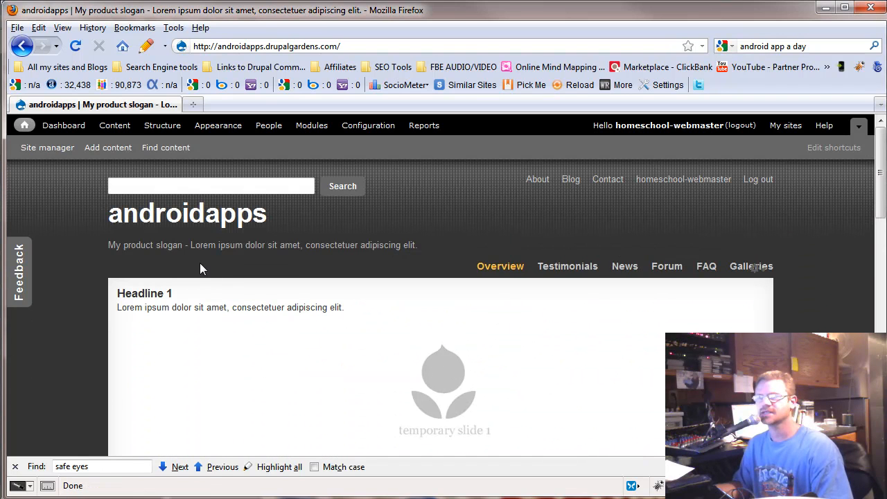
mouse_move(200, 250)
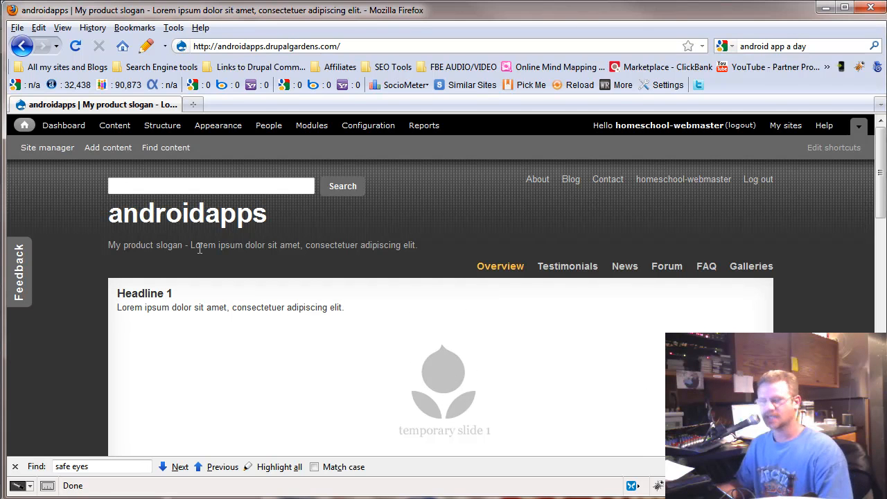
mouse_move(268, 270)
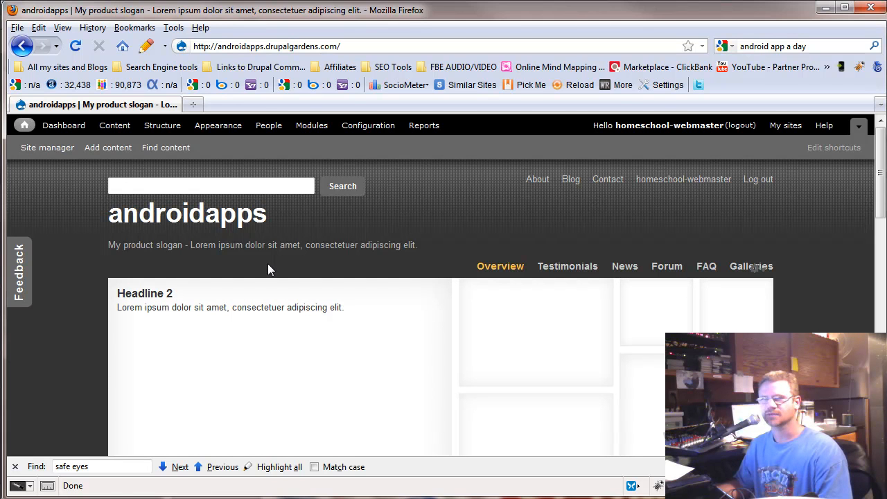
mouse_move(138, 163)
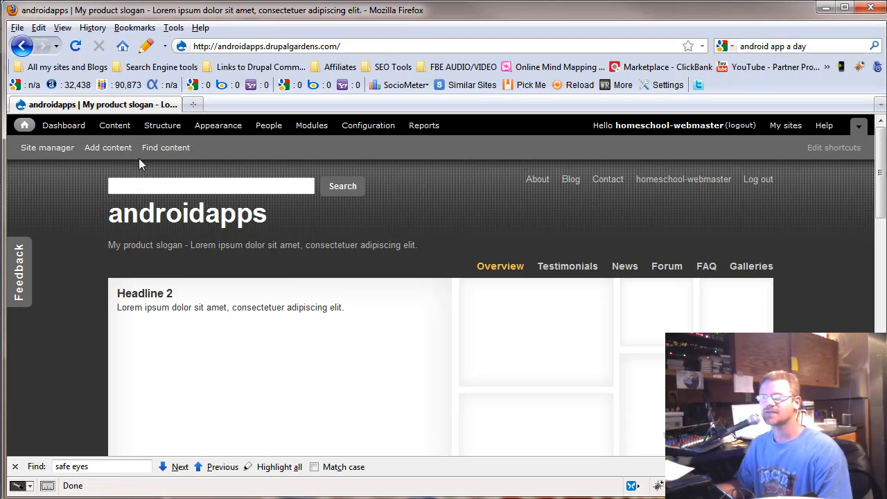
mouse_move(201, 133)
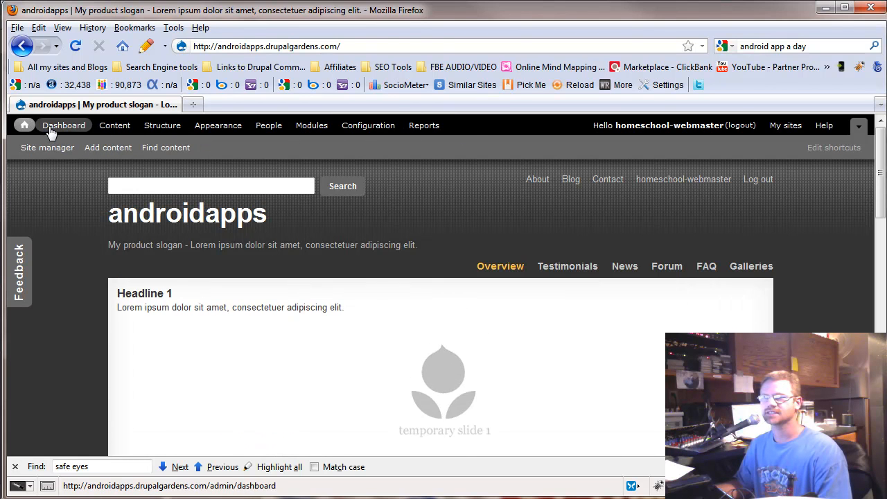
Step: Show the admin dashboard and review its Recent content, Site manager and Who's new blocks
click(63, 125)
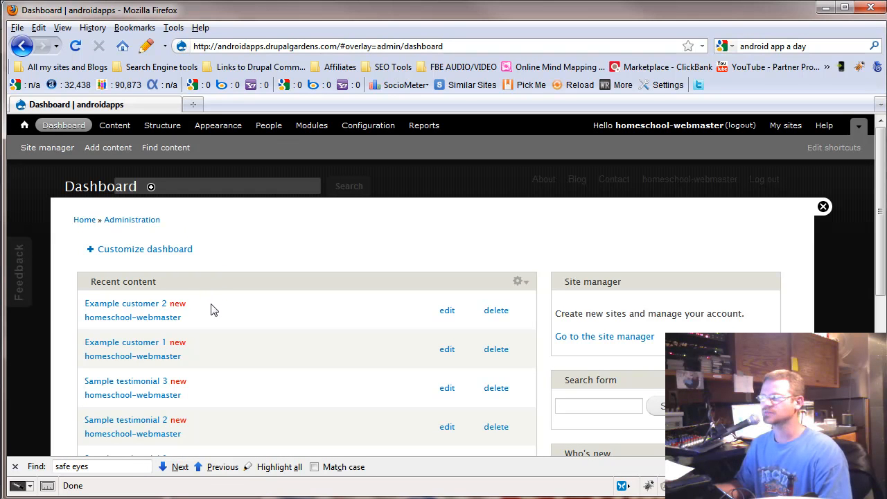
mouse_move(175, 263)
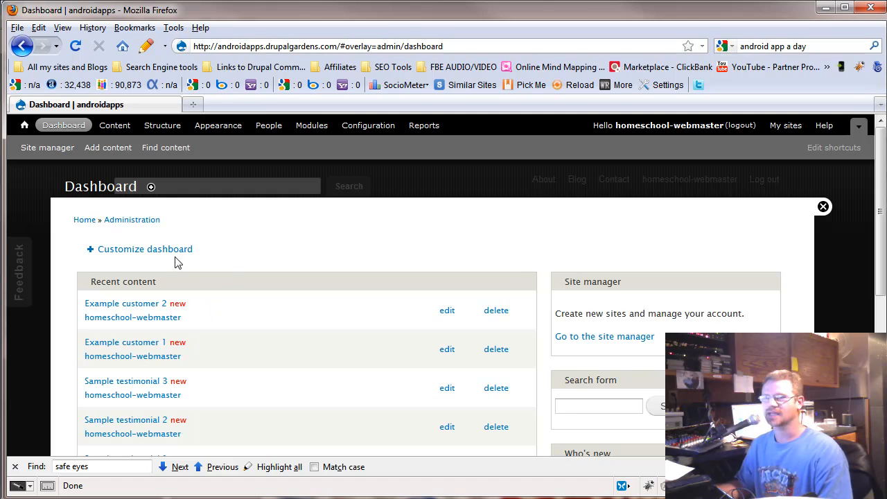
mouse_move(291, 358)
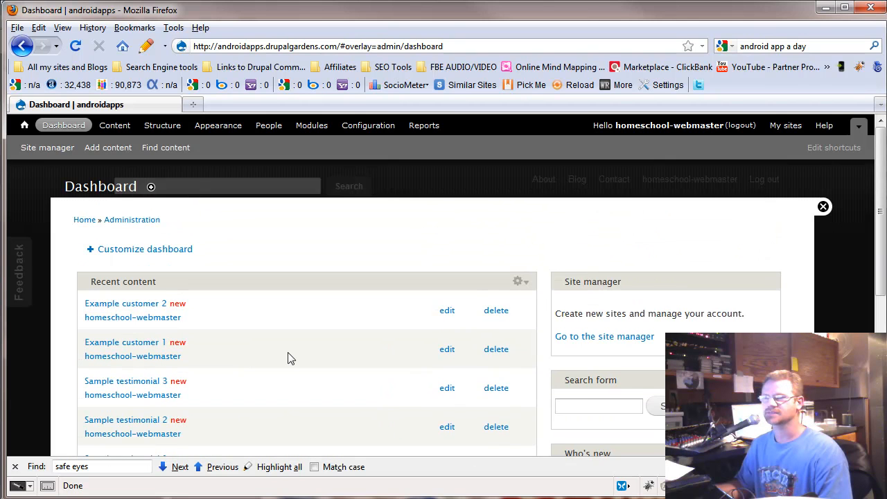
scroll(down, 3)
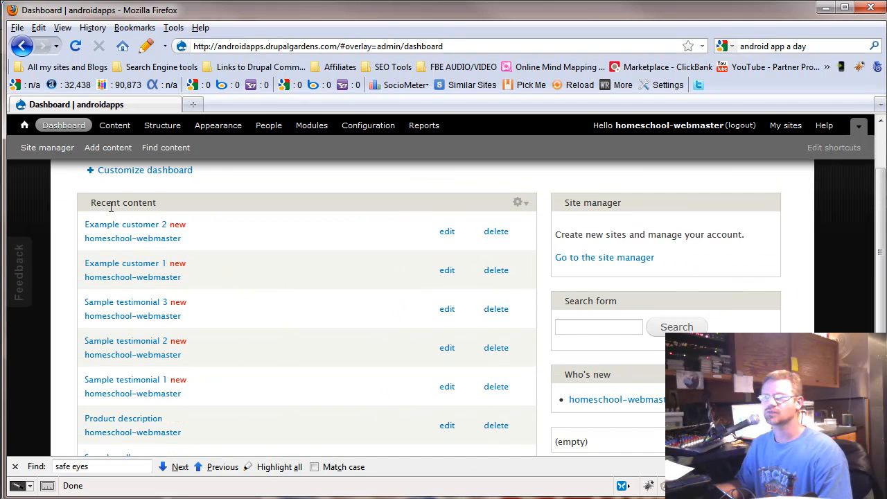
scroll(down, 3)
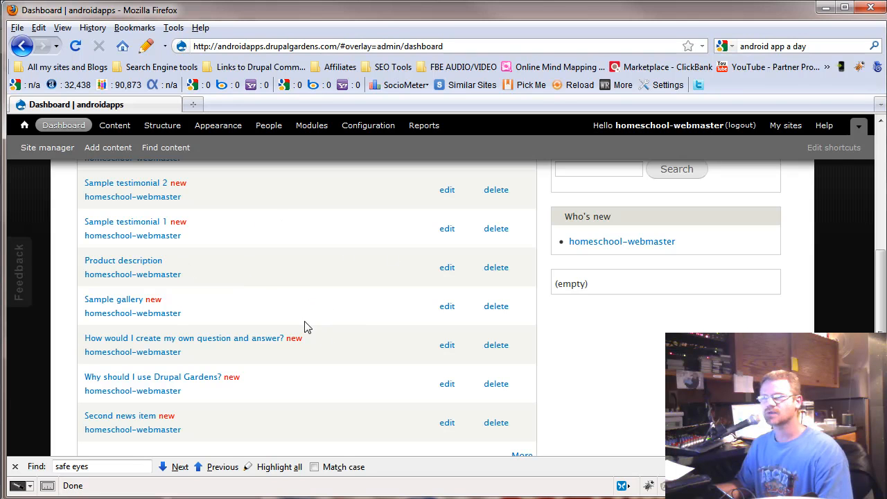
scroll(up, 3)
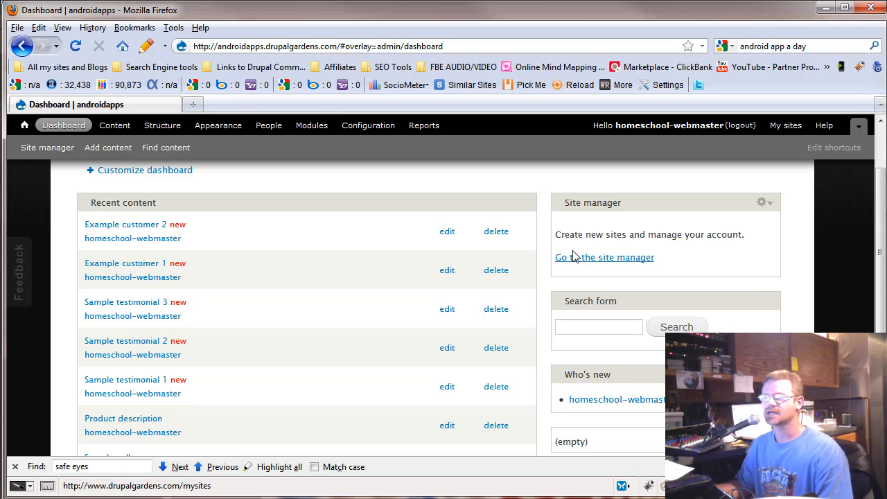
scroll(down, 3)
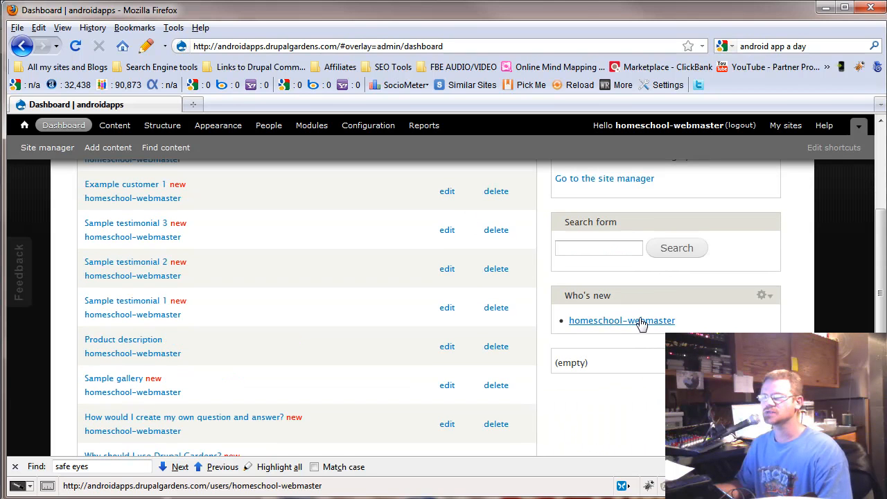
mouse_move(419, 343)
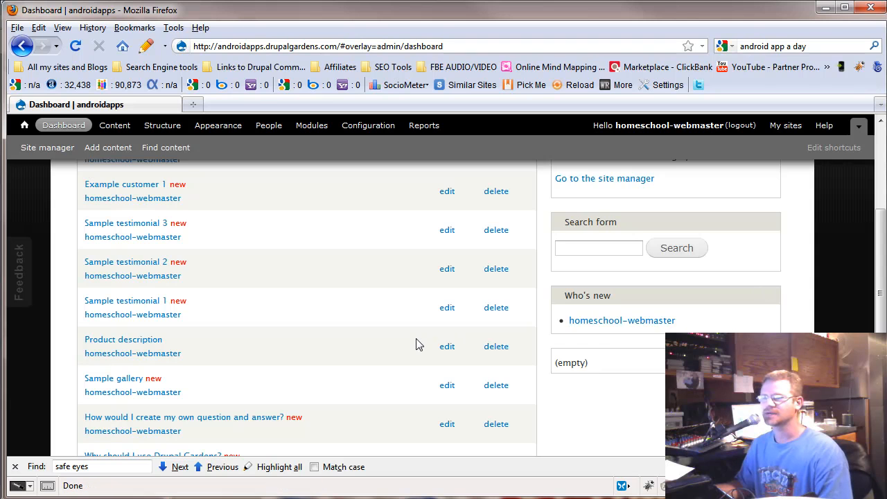
mouse_move(590, 385)
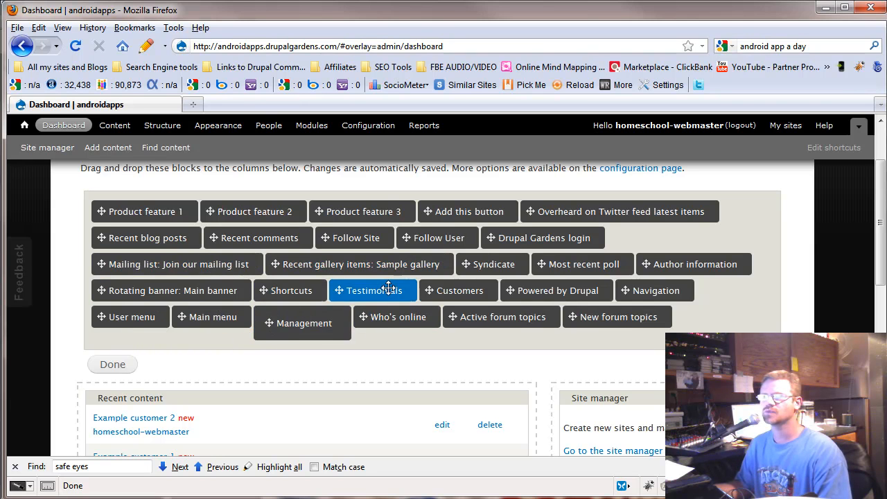
Step: Scroll through the customized dashboard with the Management block above Recent content
scroll(down, 3)
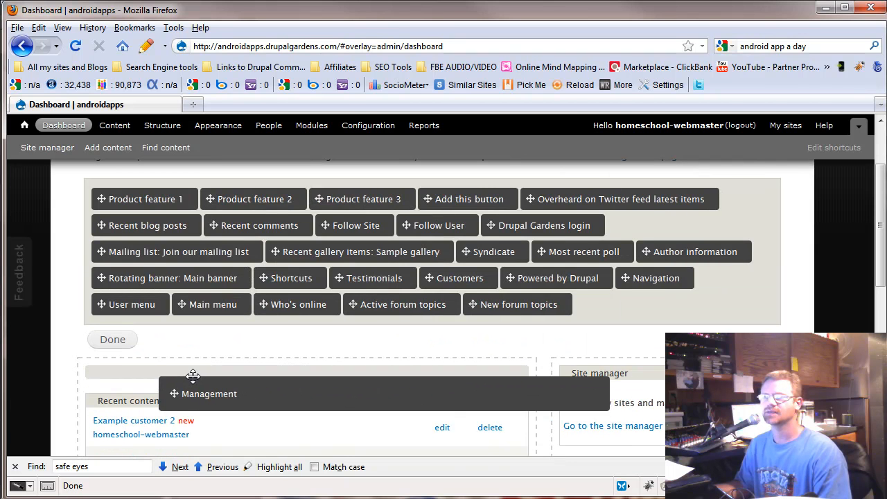
scroll(down, 3)
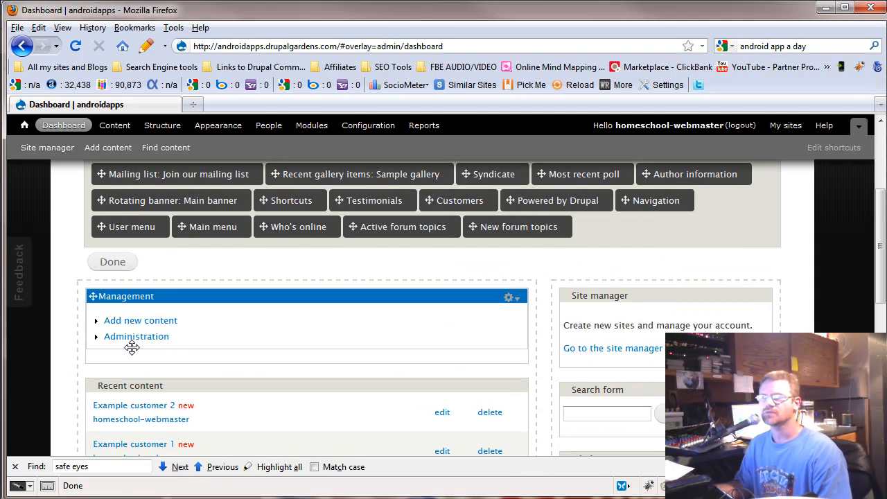
mouse_move(147, 341)
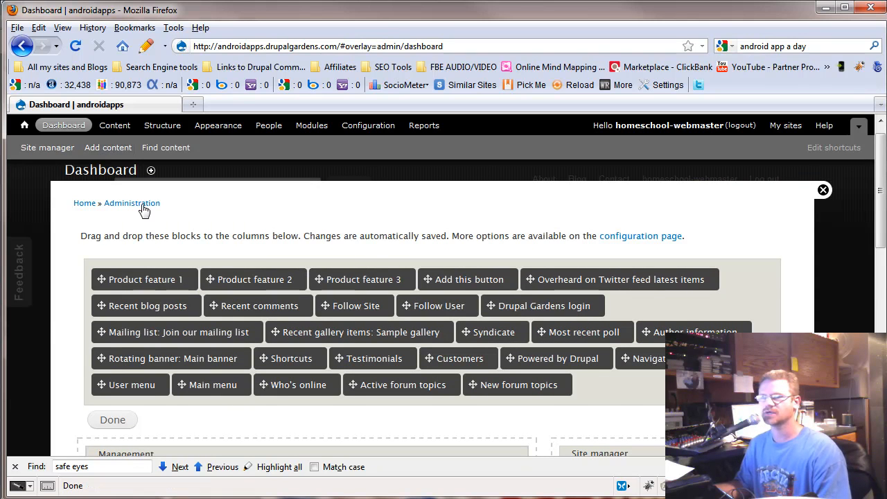
scroll(down, 3)
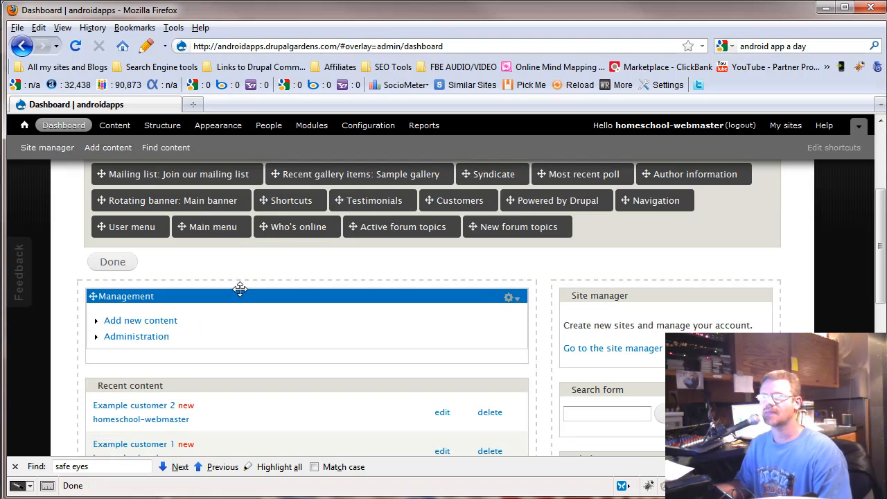
mouse_move(450, 280)
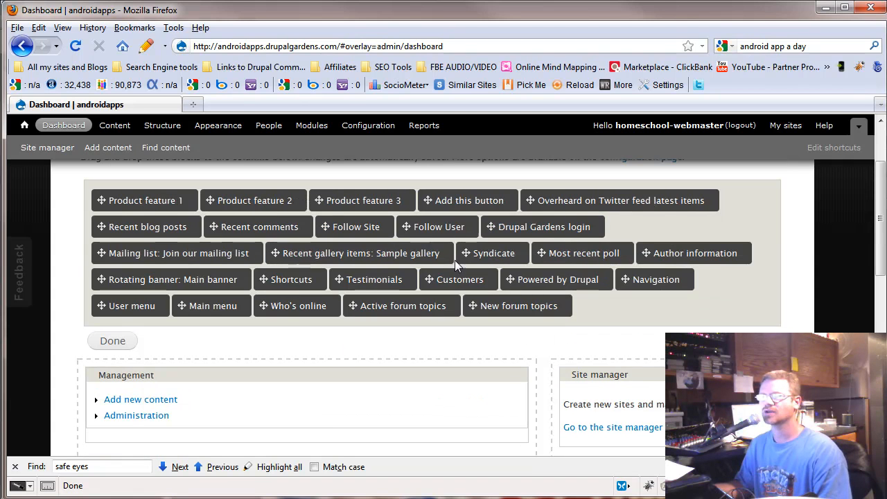
mouse_move(546, 280)
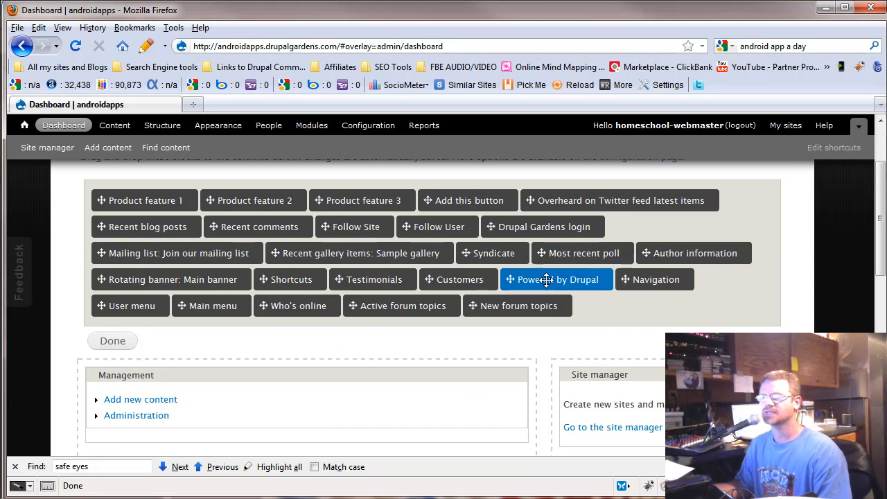
scroll(down, 3)
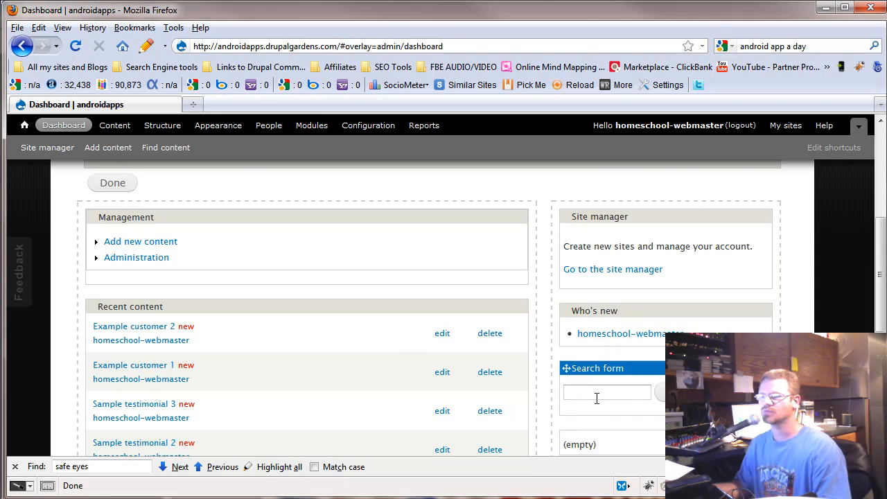
scroll(down, 3)
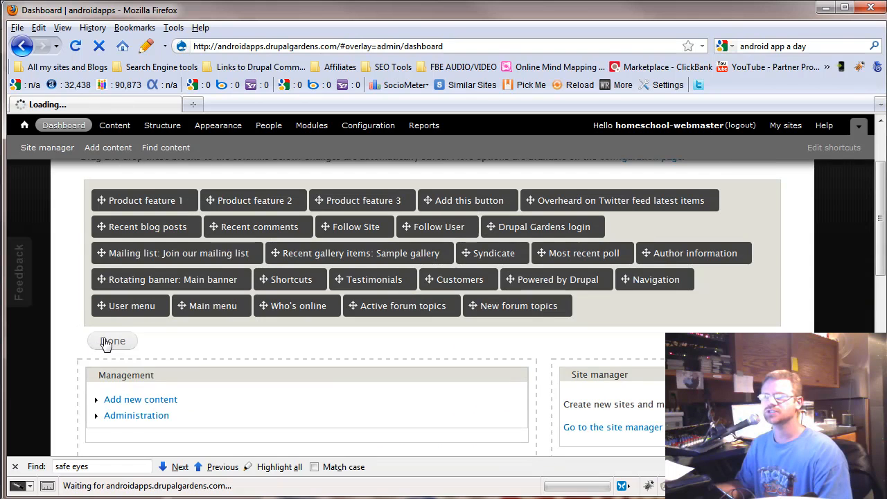
Step: Save the dashboard layout with Done and go to the Content administration list
click(112, 341)
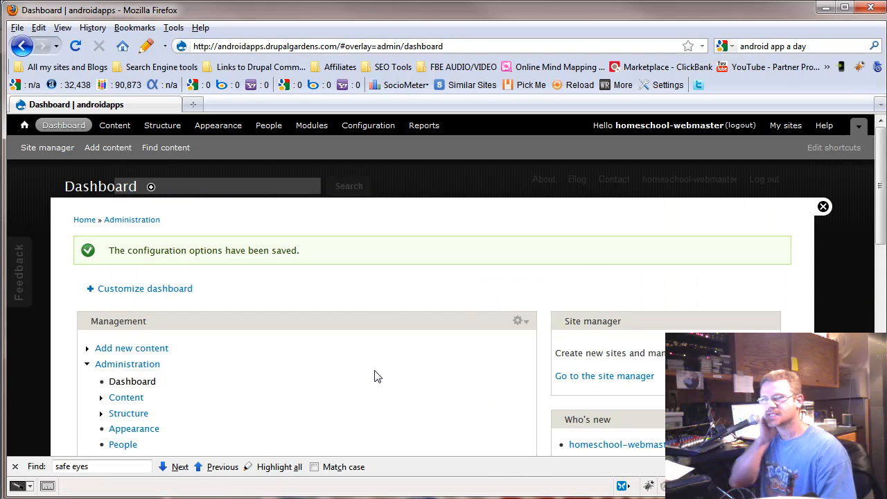
mouse_move(344, 334)
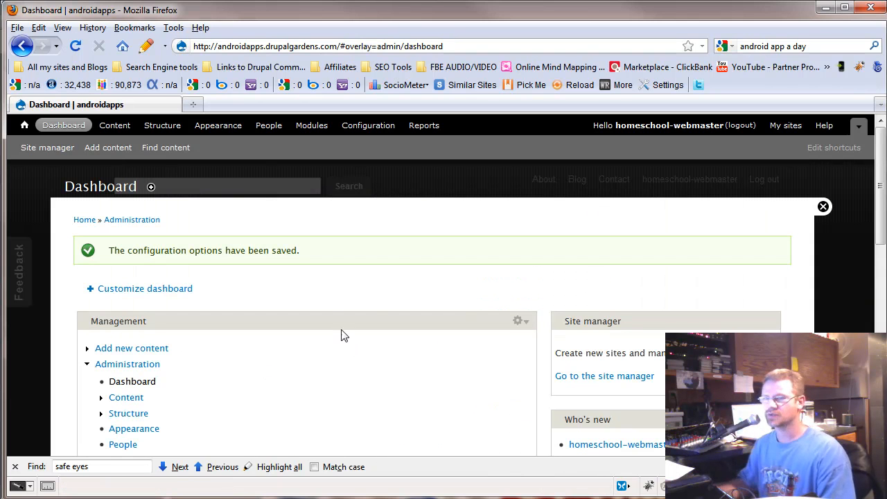
mouse_move(349, 348)
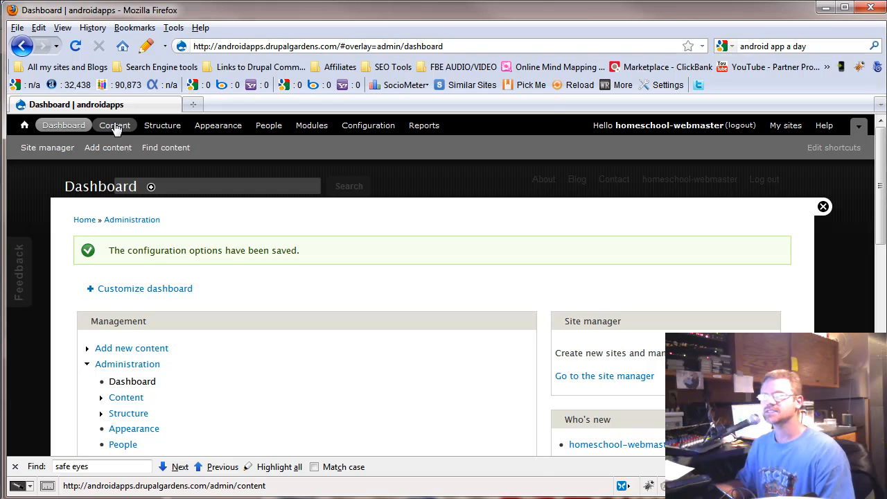
click(114, 124)
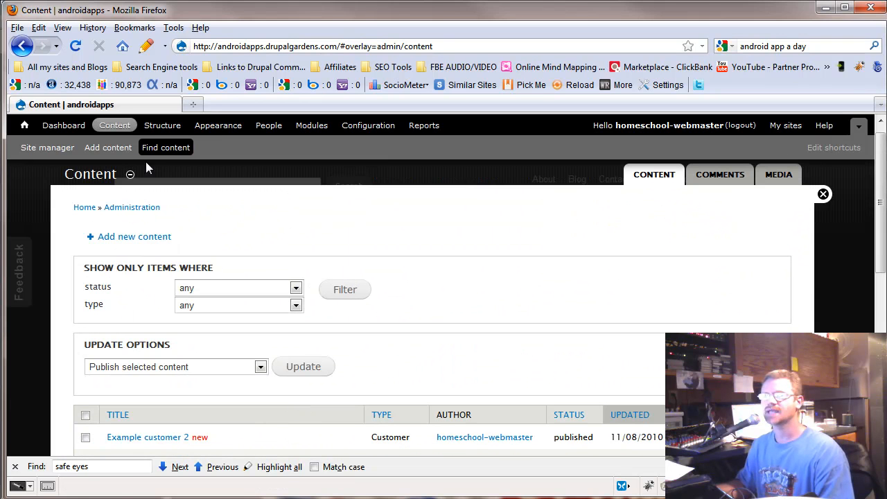
Step: Check the dashboard's recent content, then return to the full Content list
click(64, 124)
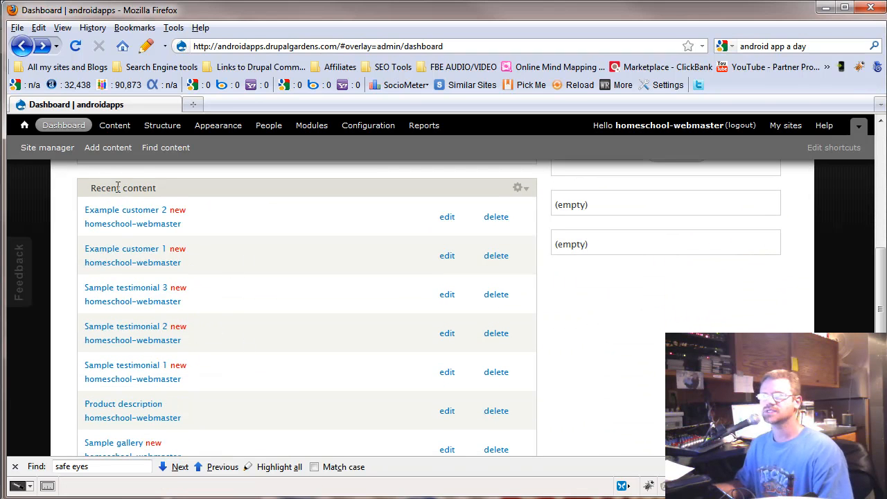
mouse_move(221, 347)
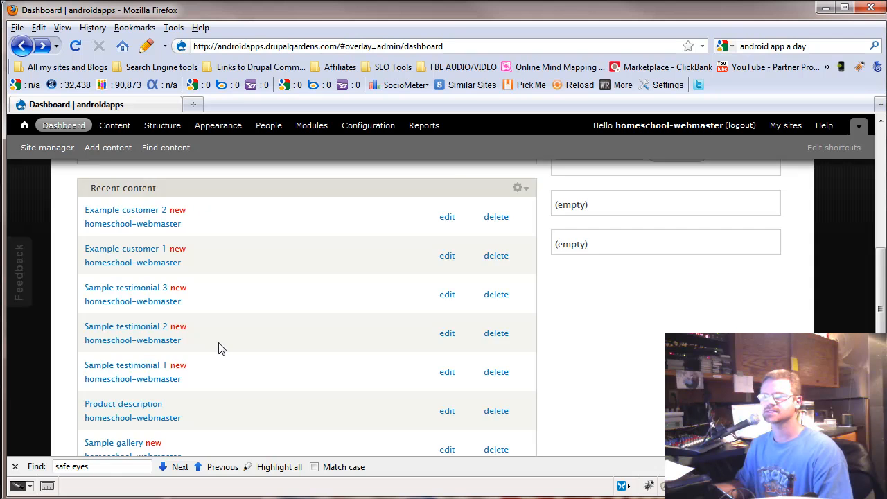
scroll(down, 3)
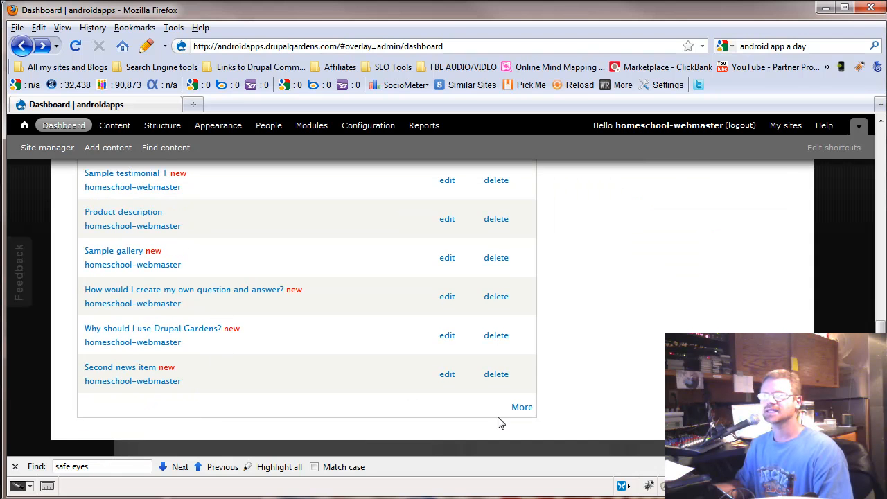
mouse_move(397, 374)
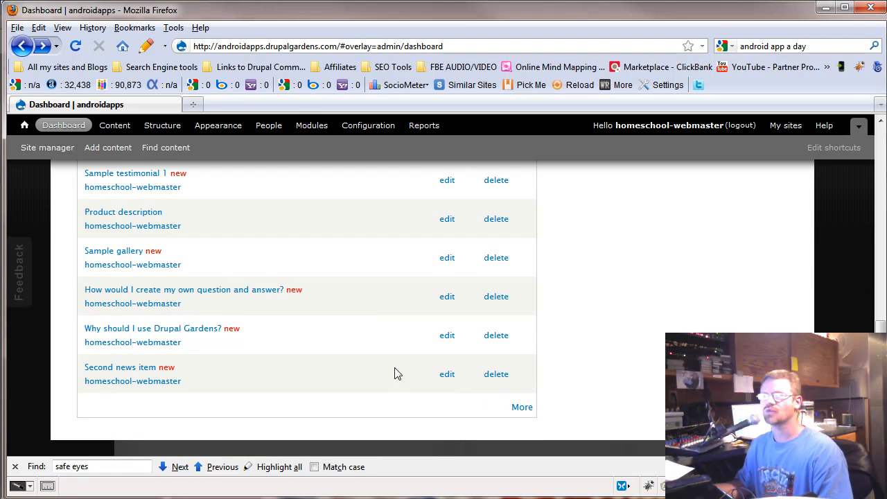
click(113, 125)
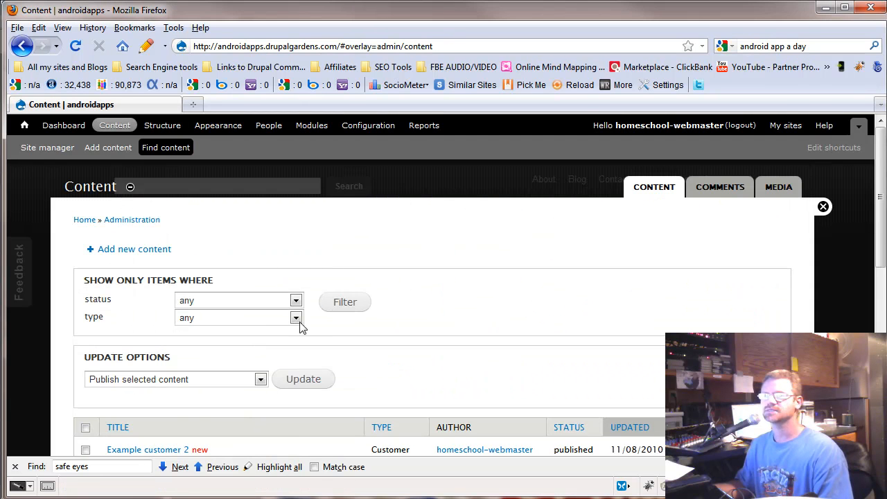
Step: Filter the content list to Basic page items, review them, then reset to show everything
click(296, 317)
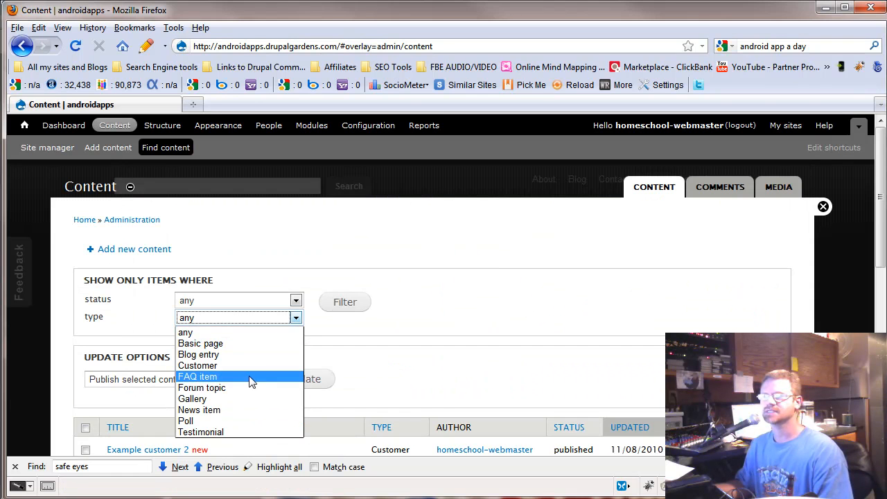
click(199, 343)
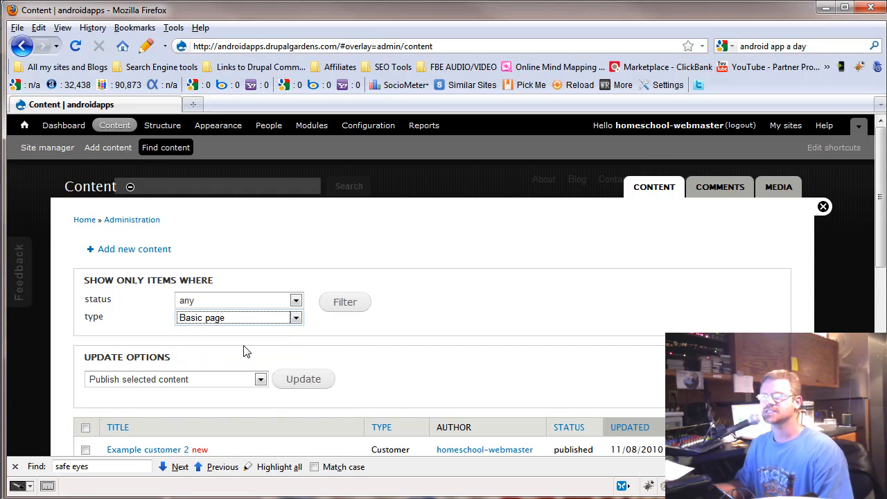
click(344, 302)
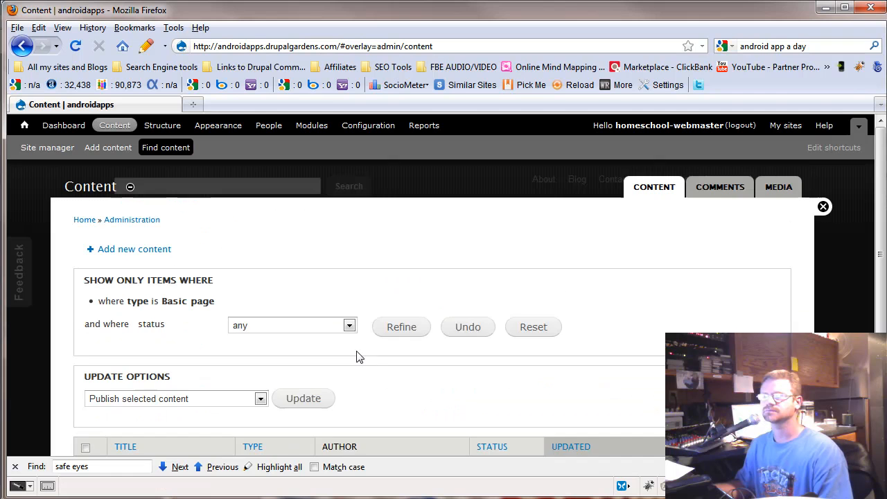
scroll(down, 3)
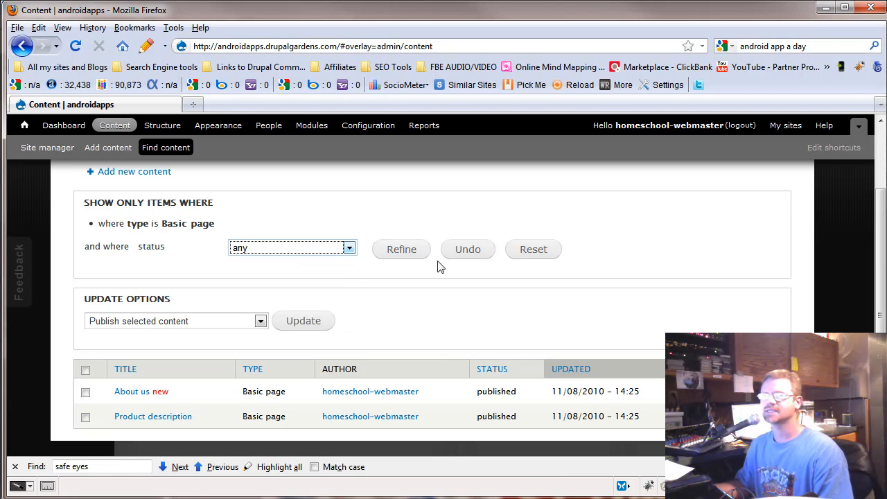
click(532, 250)
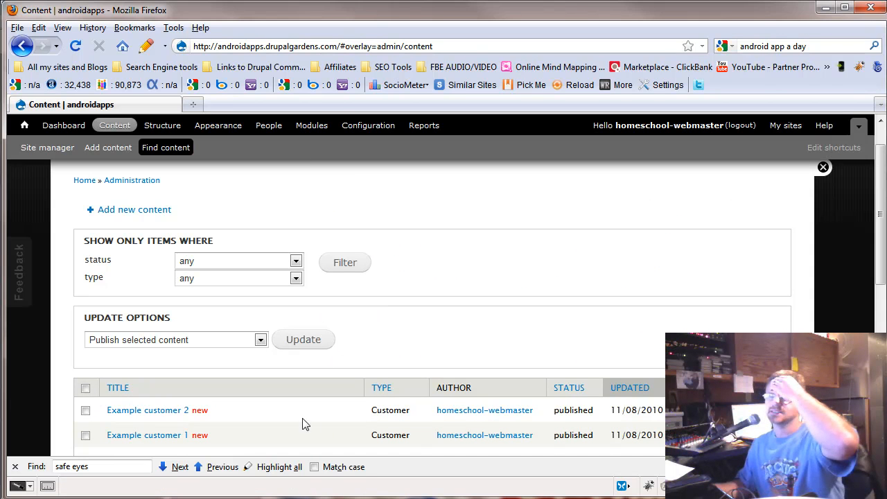
mouse_move(151, 410)
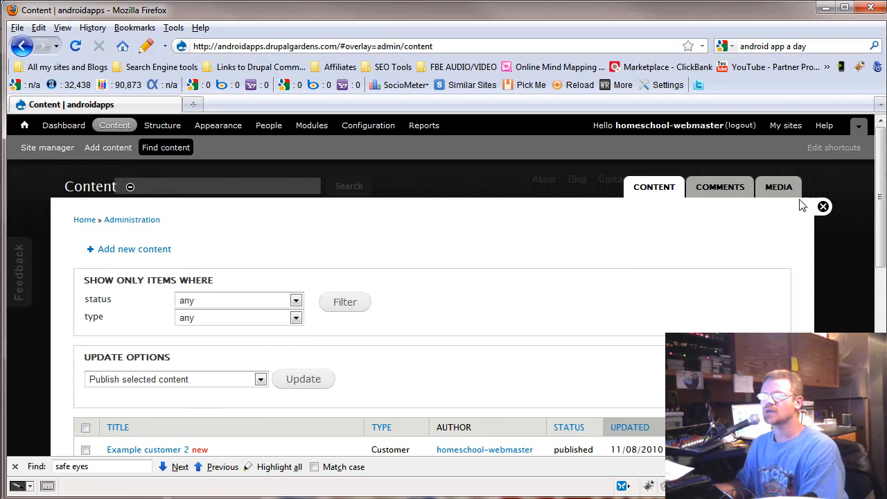
Step: View the published Comments list, then switch to the Media files list
click(720, 186)
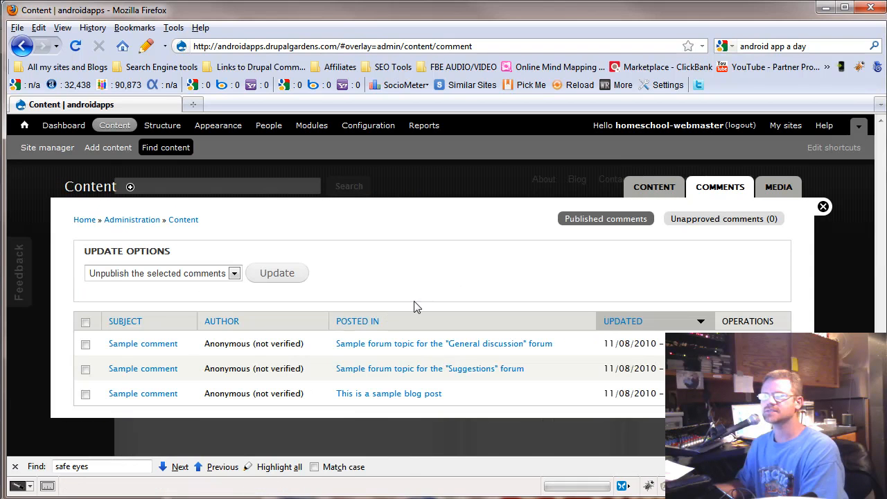
mouse_move(152, 359)
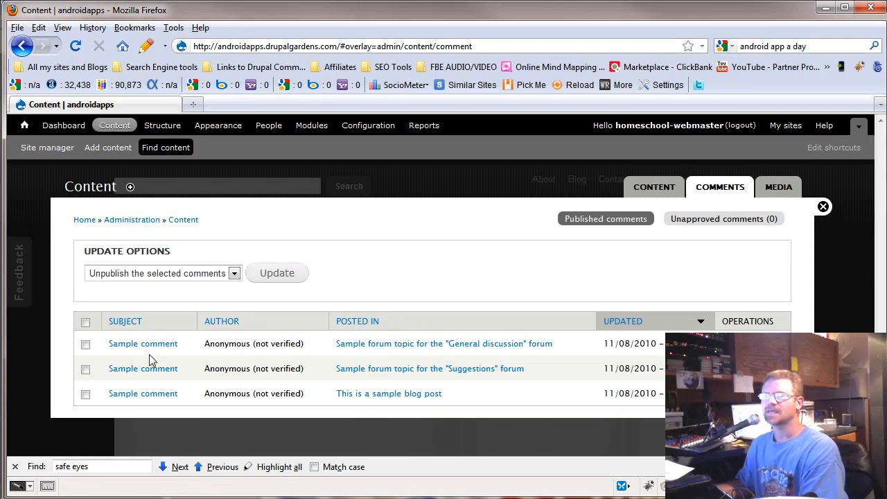
mouse_move(551, 354)
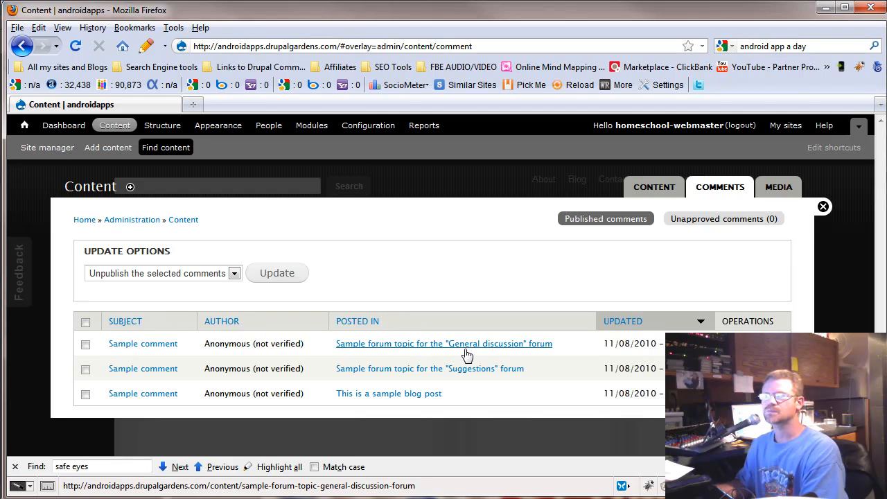
mouse_move(502, 352)
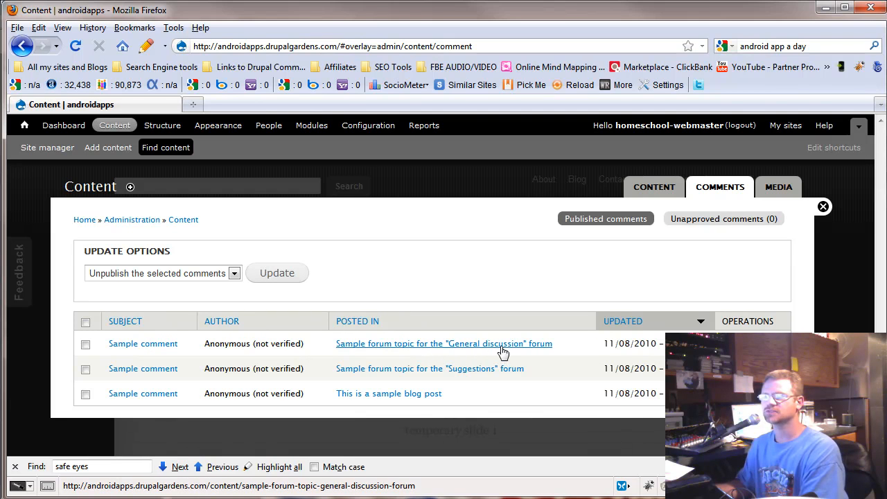
mouse_move(488, 376)
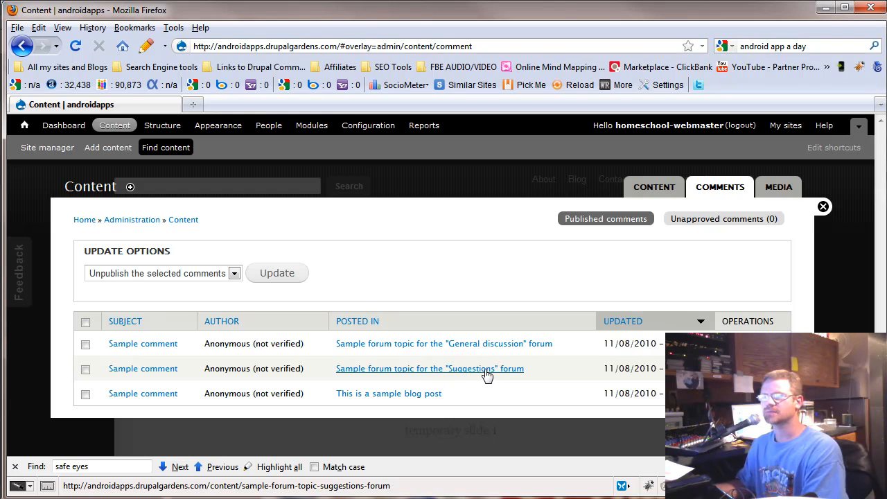
mouse_move(407, 401)
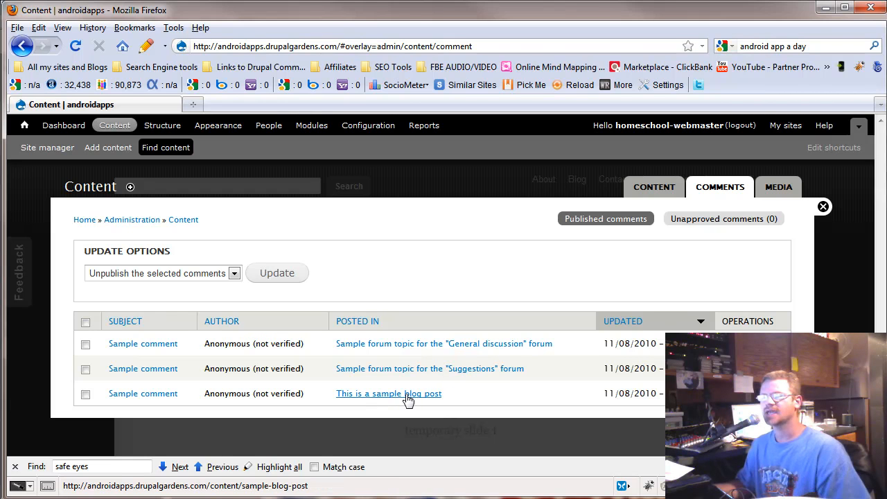
click(779, 186)
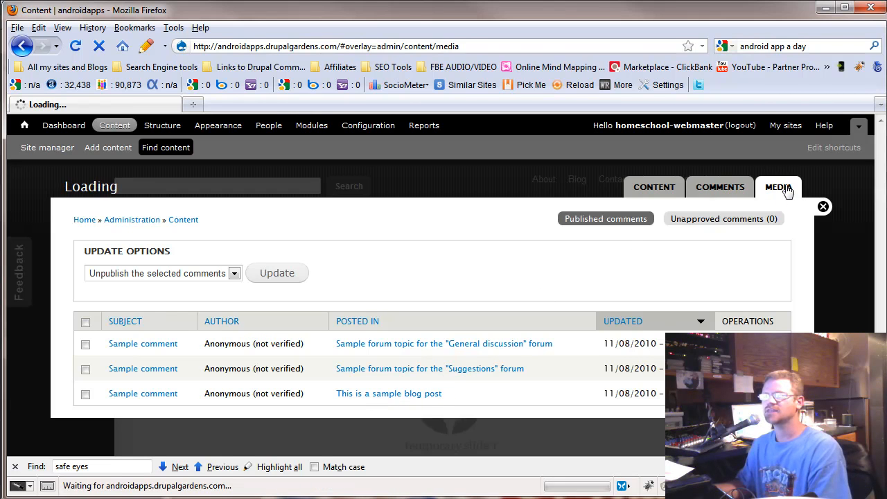
Step: Edit sample-banner.png from the Media list and look over its Title, Tags and license options
click(779, 185)
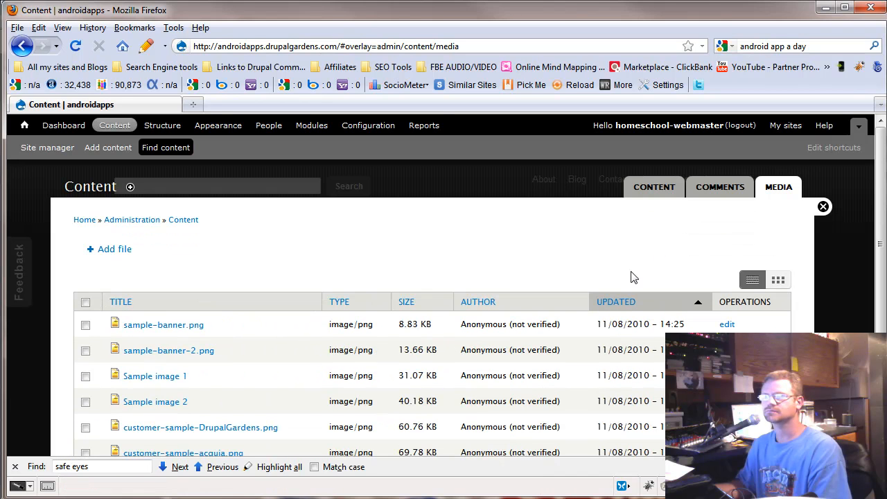
scroll(down, 3)
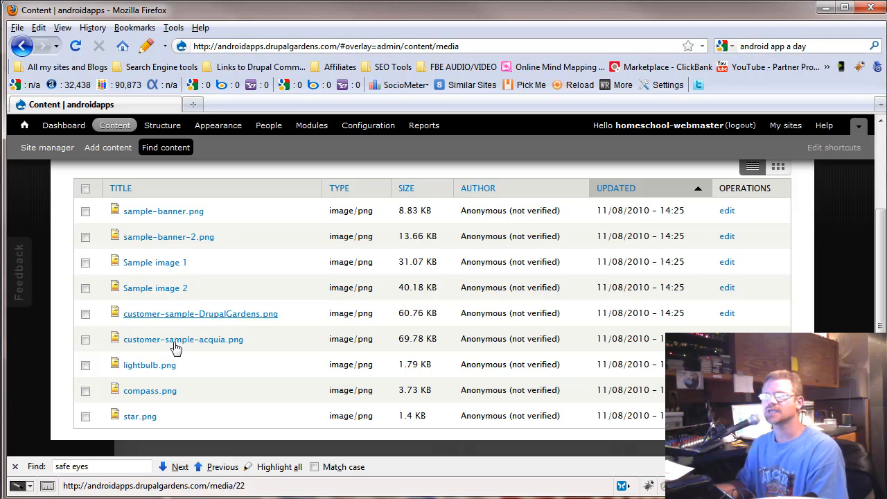
mouse_move(365, 285)
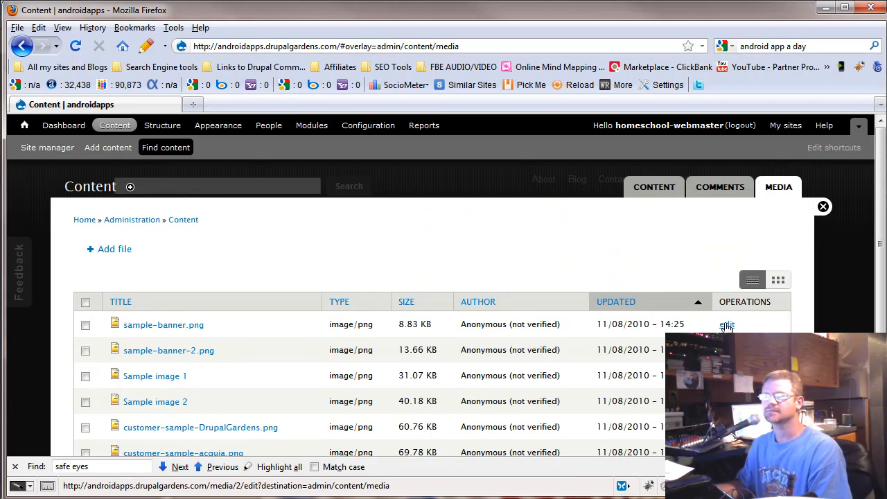
click(727, 324)
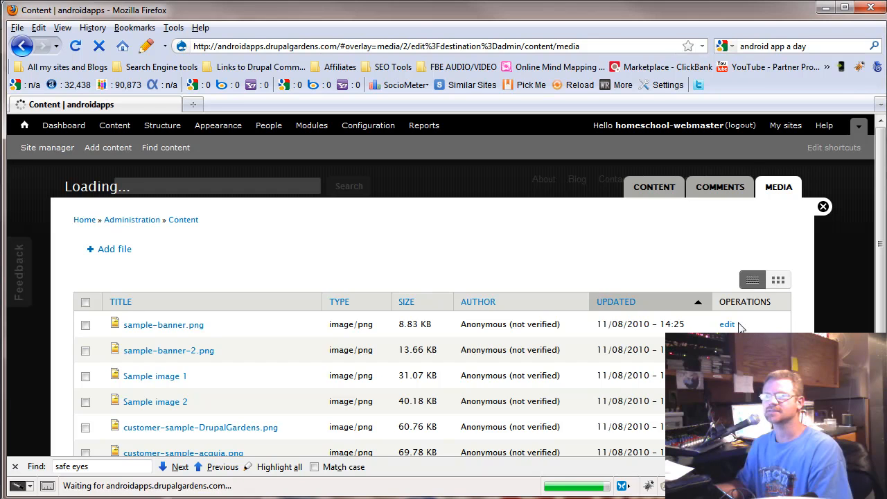
click(726, 325)
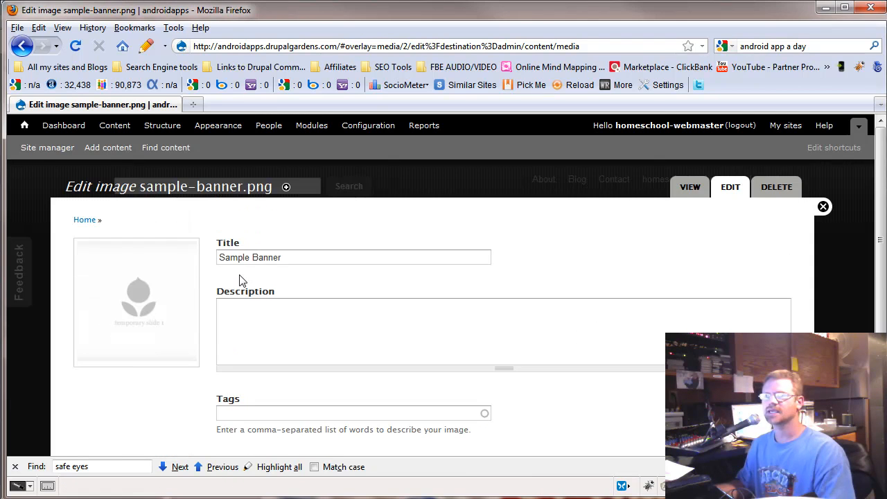
mouse_move(154, 306)
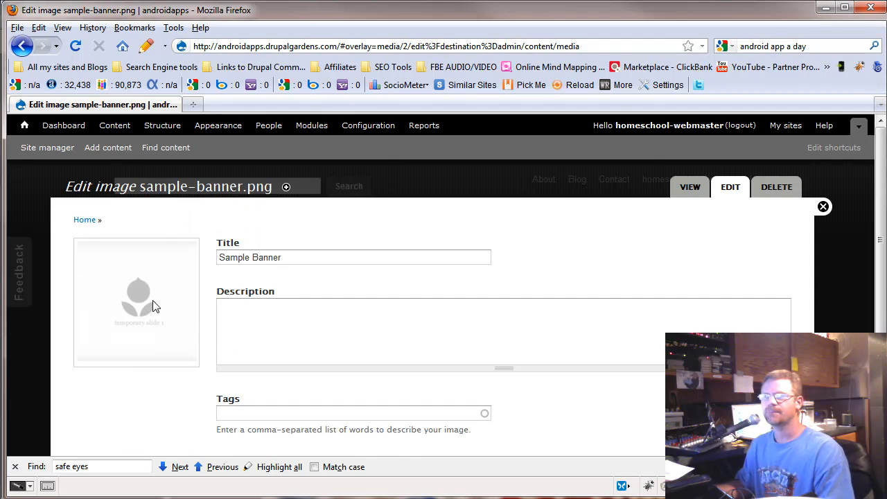
mouse_move(97, 280)
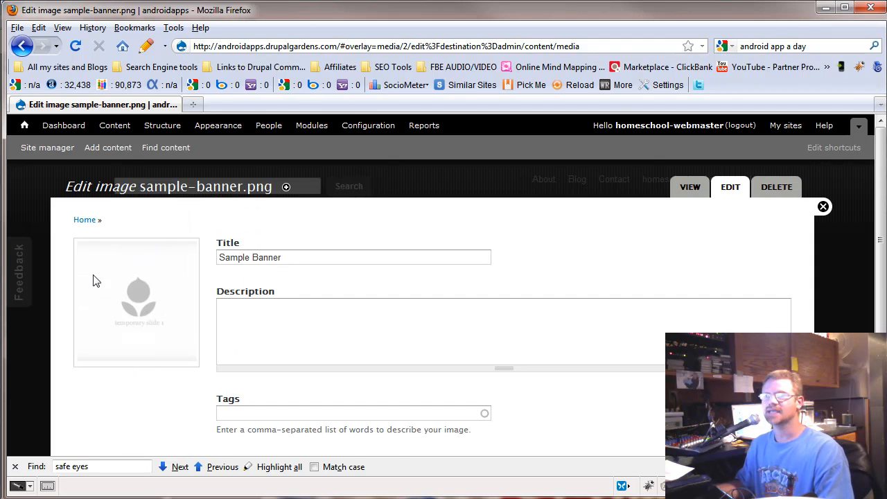
mouse_move(288, 291)
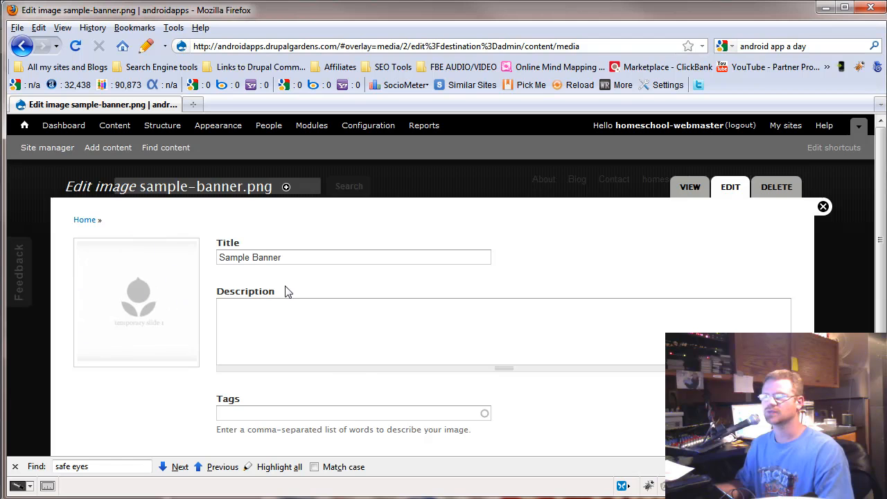
scroll(down, 3)
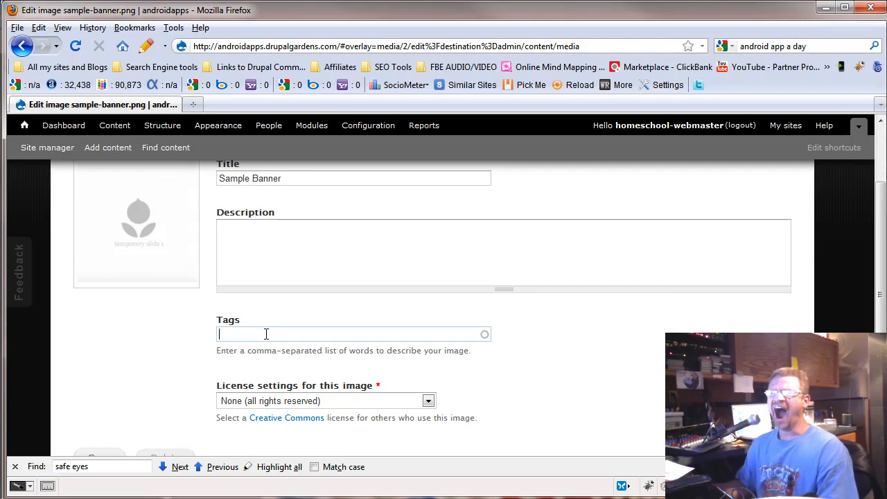
mouse_move(287, 302)
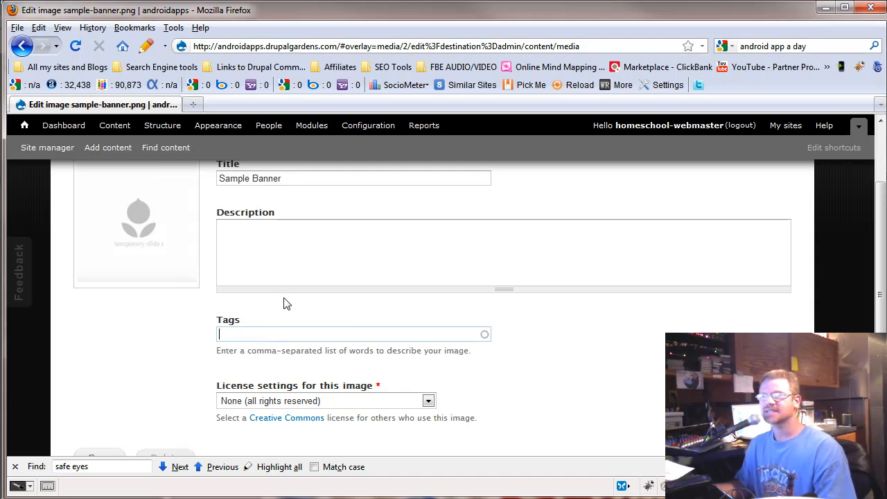
scroll(down, 3)
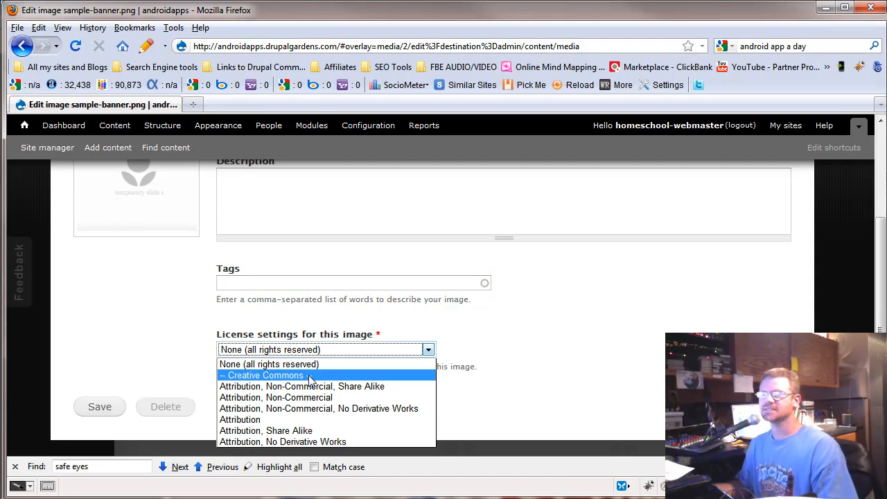
mouse_move(314, 379)
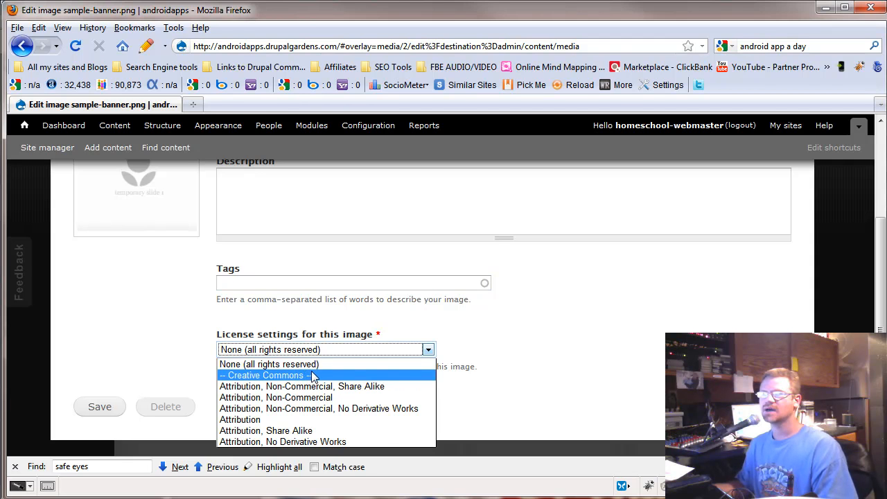
mouse_move(367, 386)
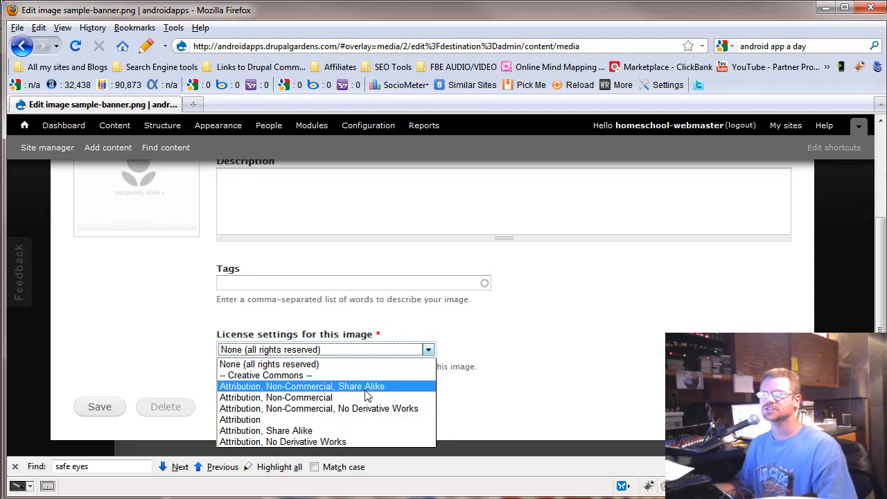
mouse_move(334, 440)
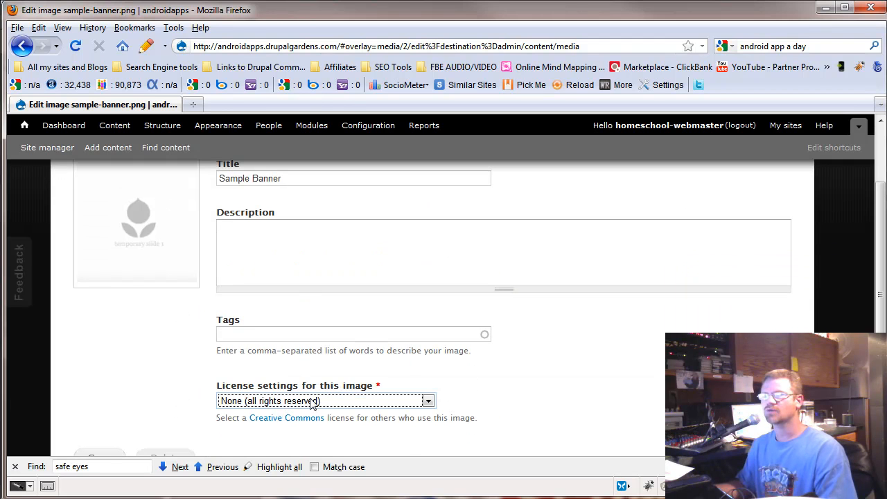
mouse_move(444, 374)
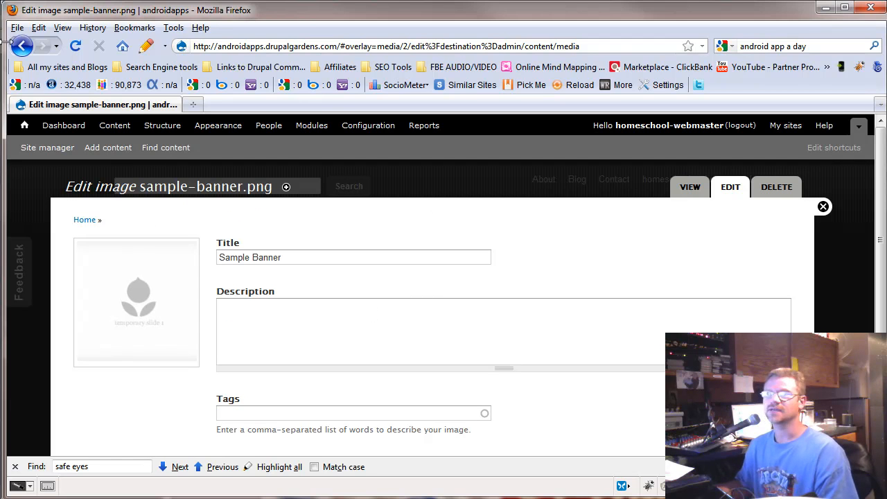
Step: Go back to the media files list, then head to the Structure administration page
click(25, 46)
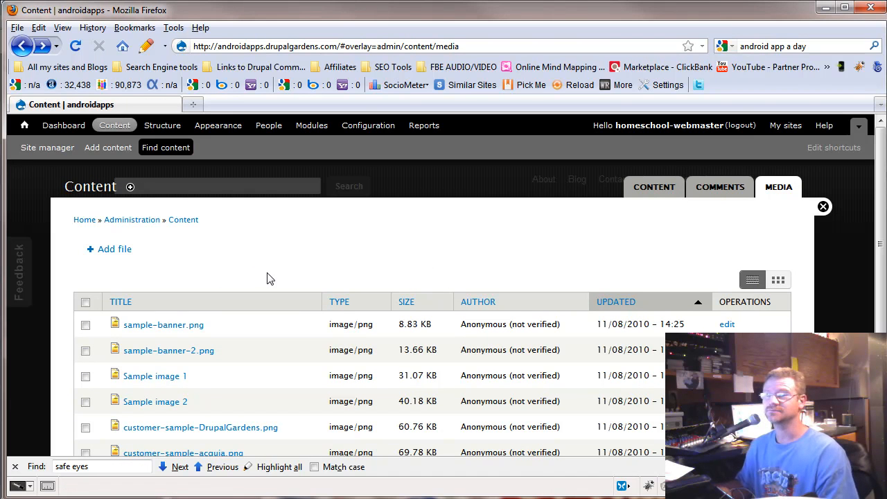
mouse_move(375, 265)
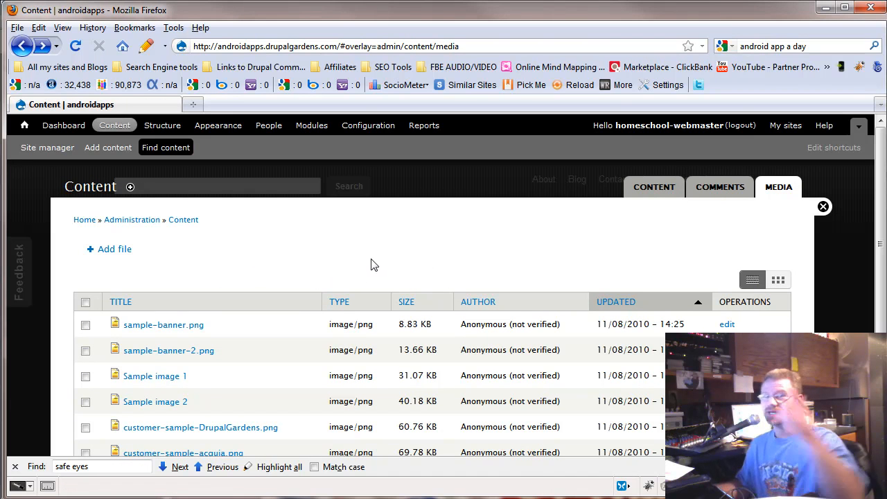
mouse_move(369, 256)
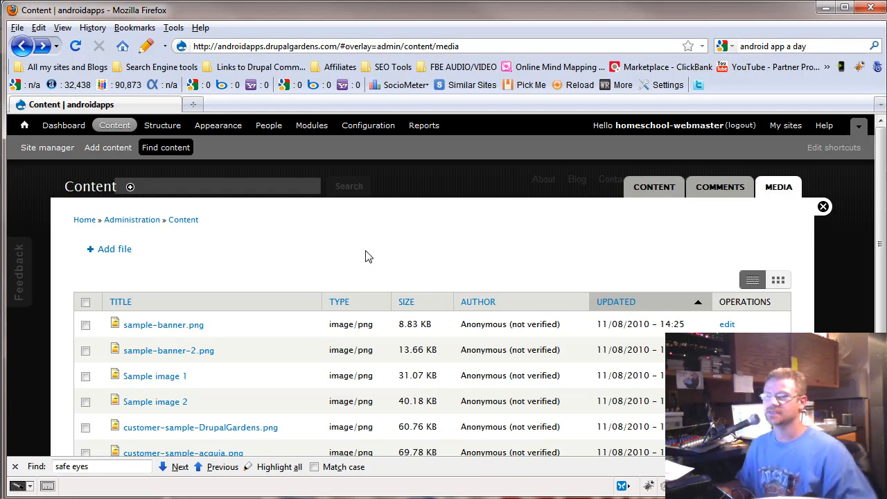
mouse_move(568, 273)
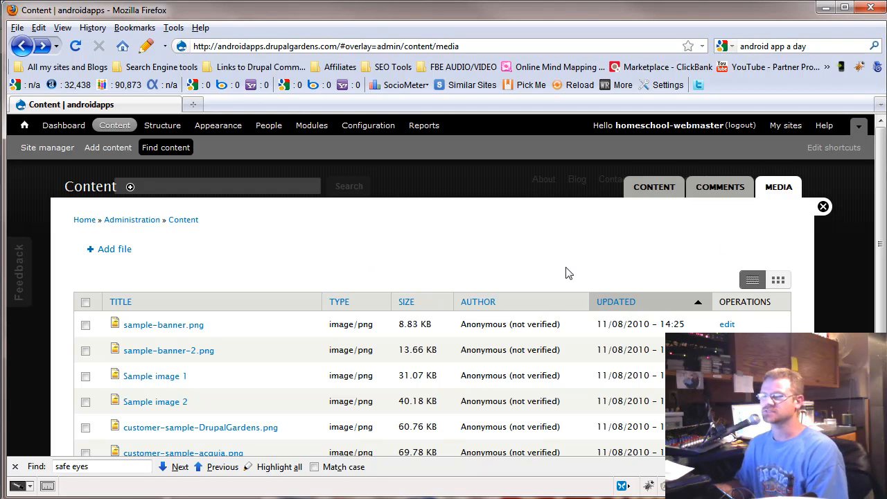
mouse_move(141, 169)
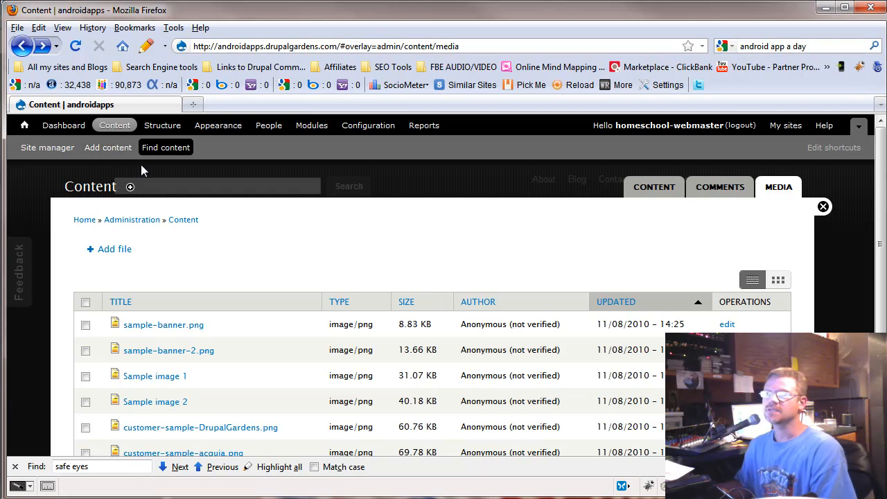
mouse_move(111, 150)
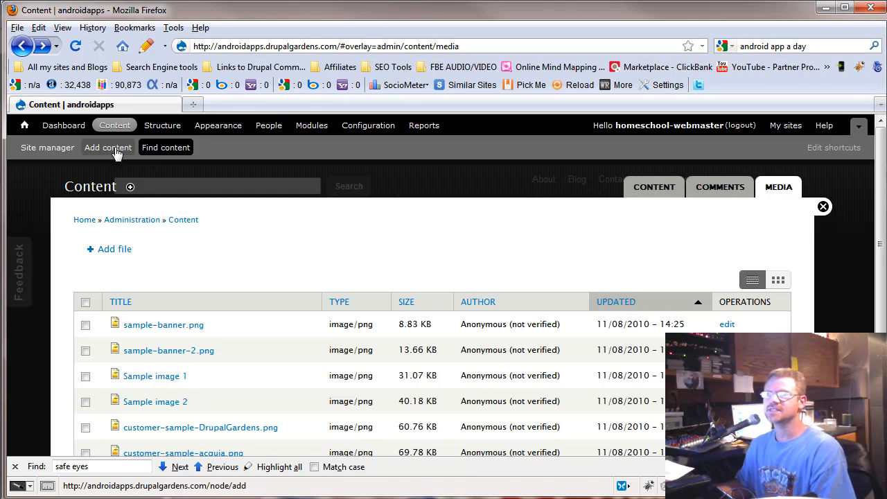
mouse_move(95, 150)
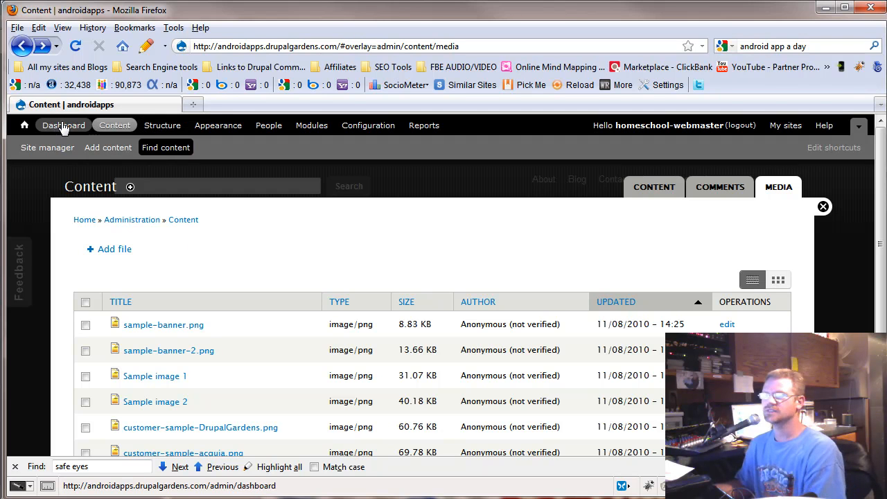
click(162, 125)
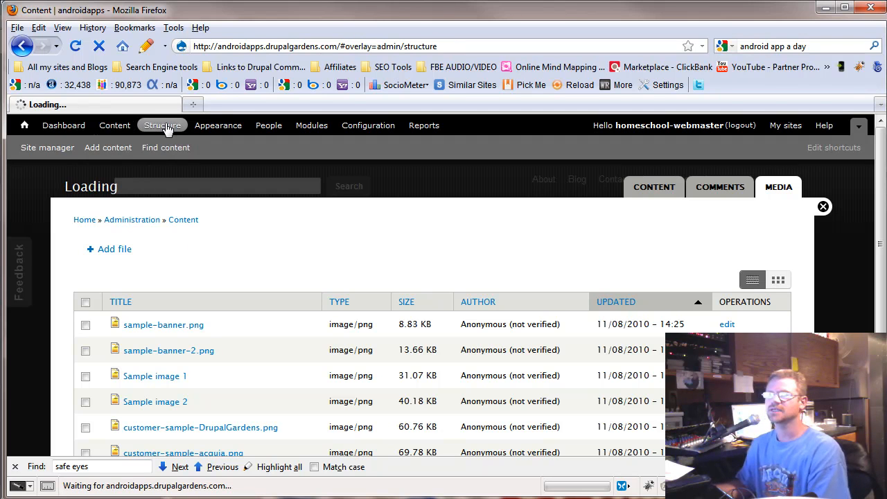
Step: Load the Structure page and review its Blocks, Contact form and Content types links
click(162, 125)
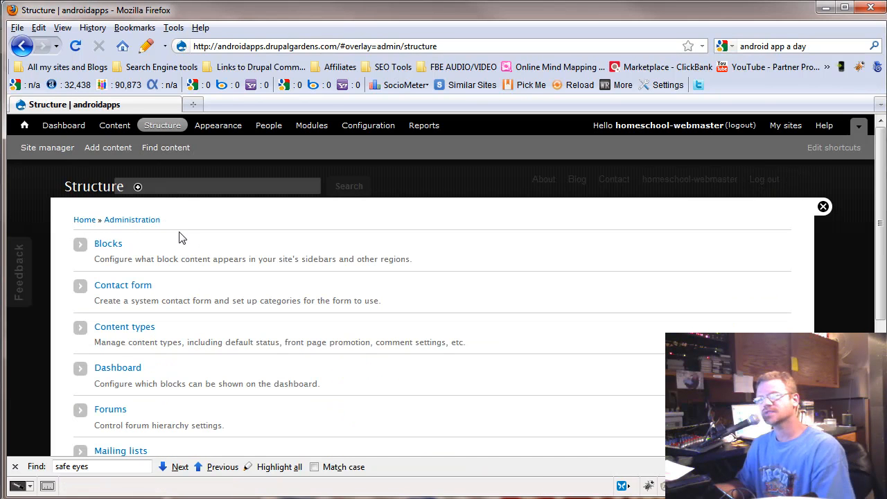
scroll(down, 3)
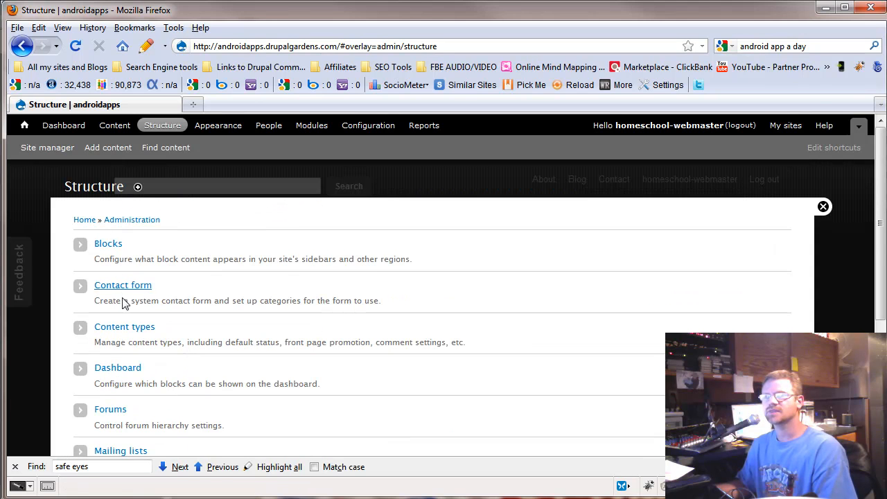
mouse_move(133, 262)
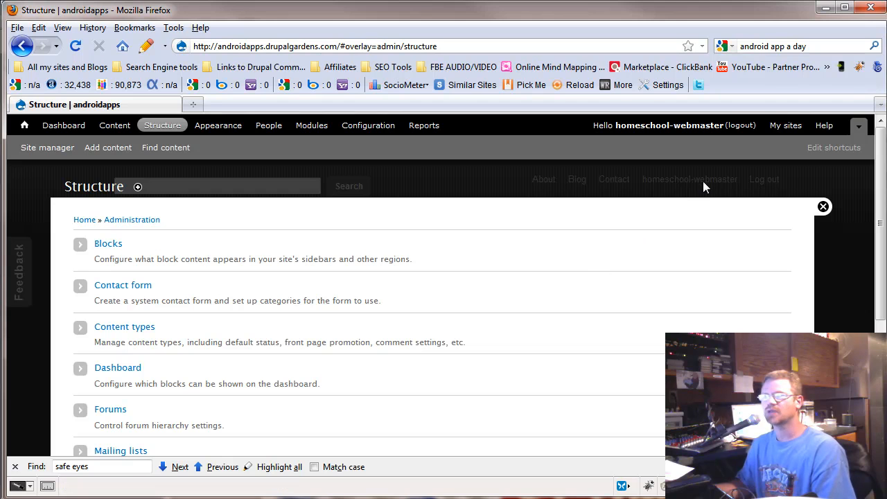
mouse_move(723, 255)
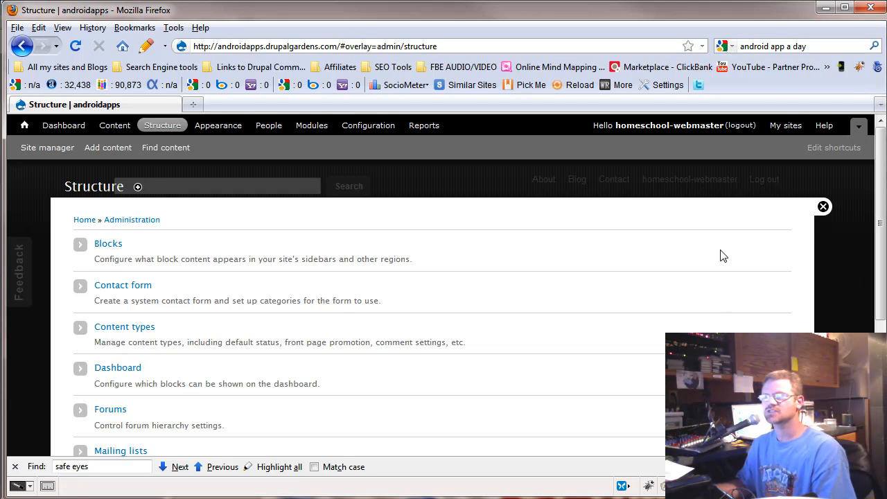
mouse_move(192, 224)
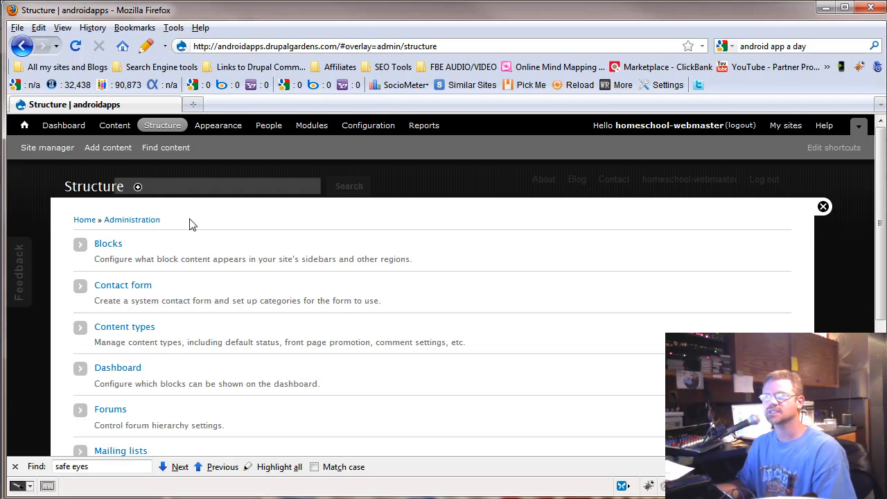
mouse_move(716, 295)
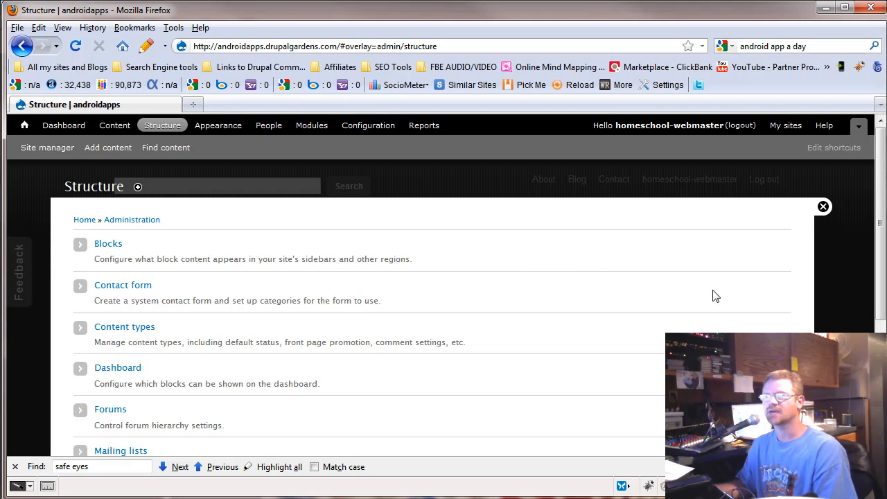
mouse_move(134, 259)
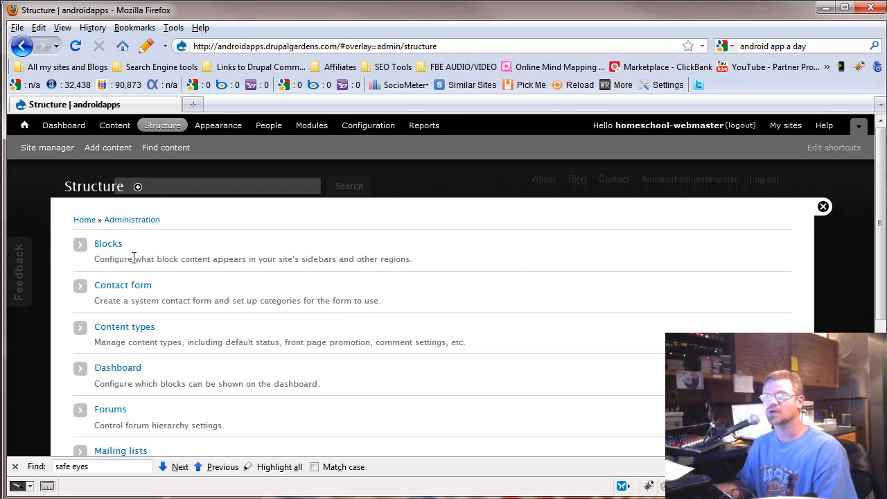
mouse_move(158, 295)
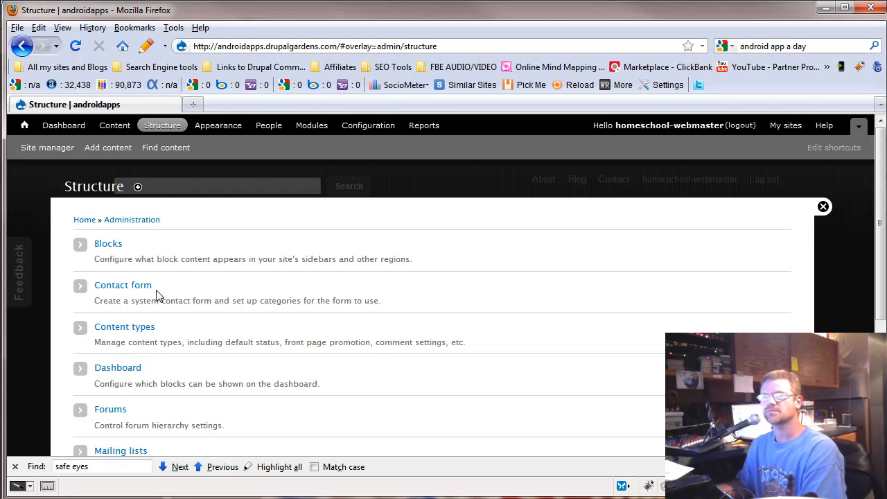
mouse_move(165, 291)
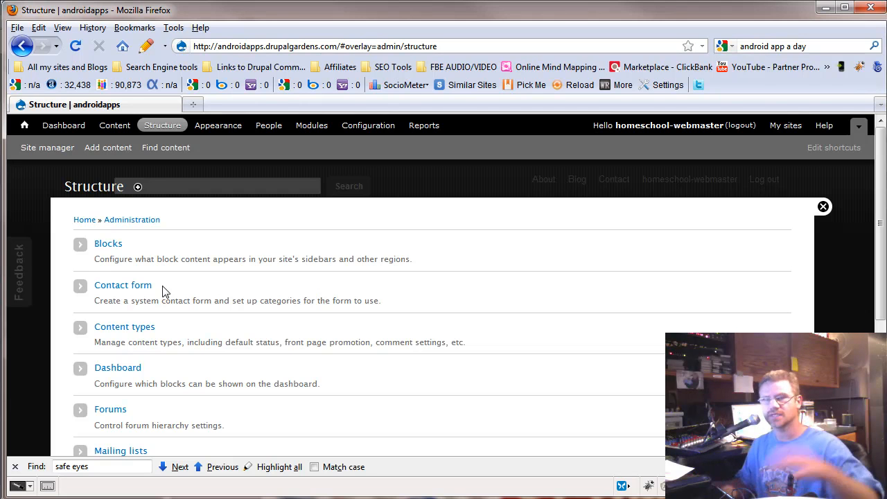
mouse_move(136, 355)
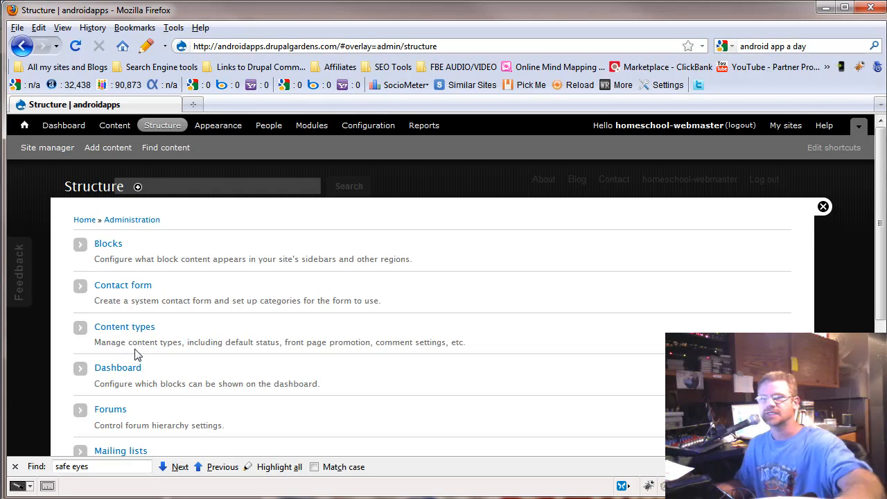
mouse_move(152, 331)
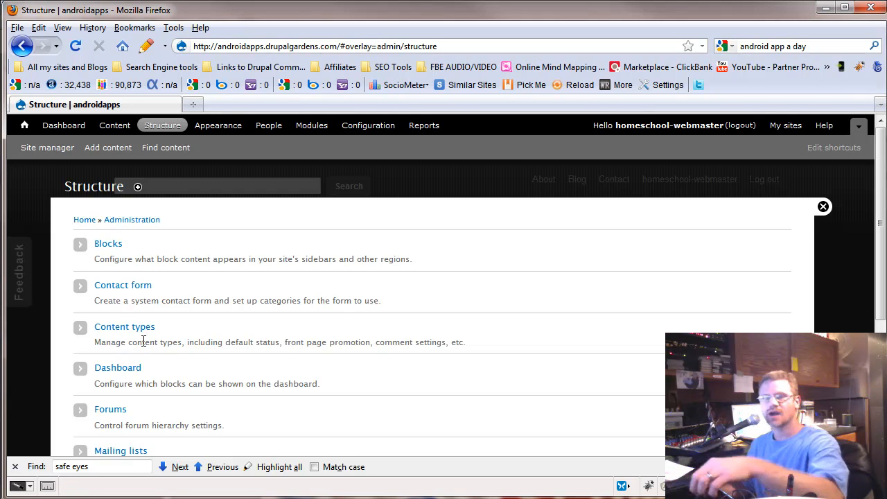
mouse_move(147, 336)
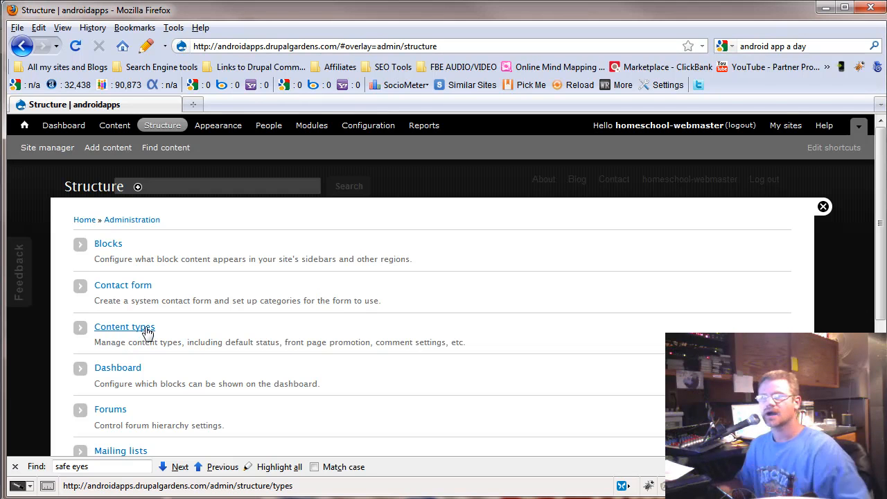
Step: Show the Content types list and highlight the Customer content type
click(124, 327)
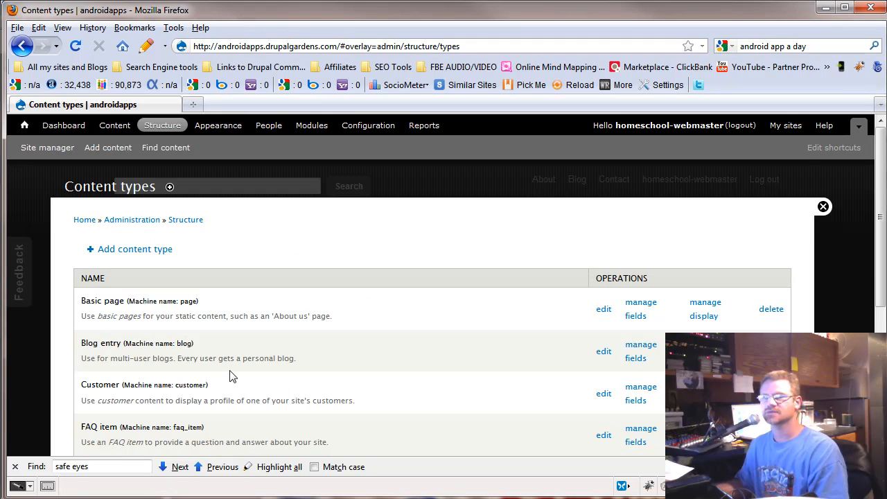
scroll(down, 3)
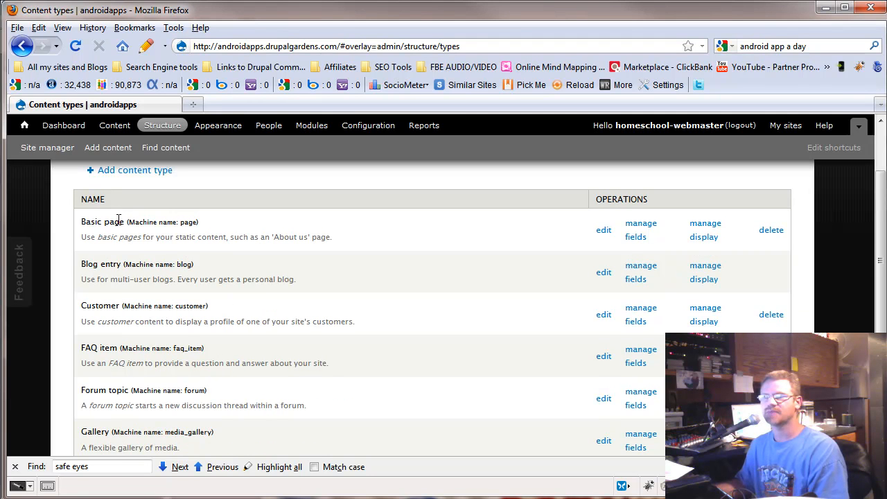
double_click(100, 263)
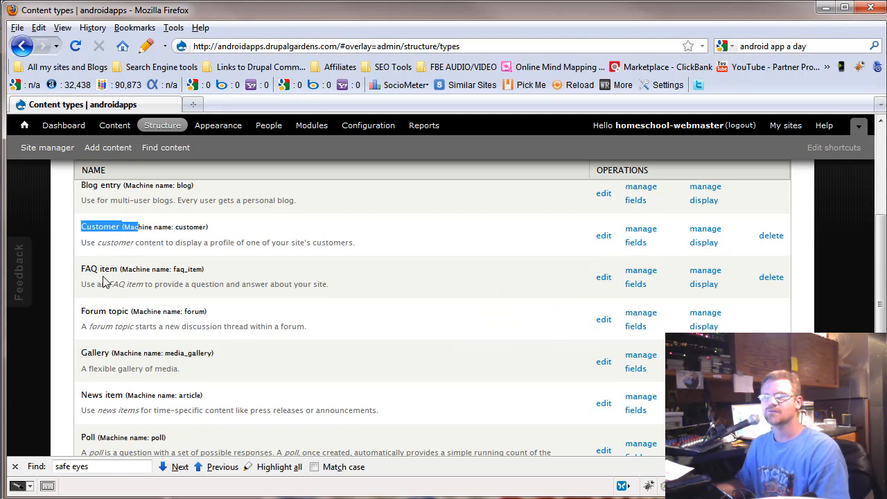
mouse_move(97, 366)
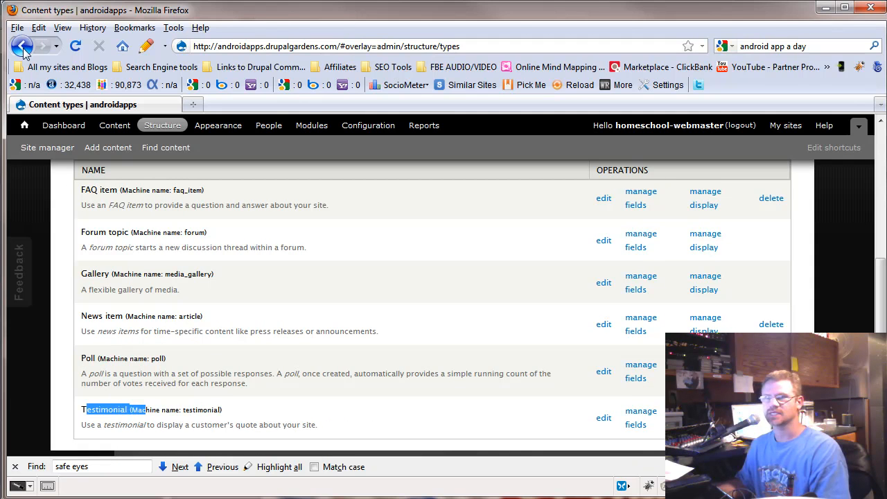
Step: Go back to the Structure page and scroll through Blocks, Contact form, Content types and the rest
click(18, 48)
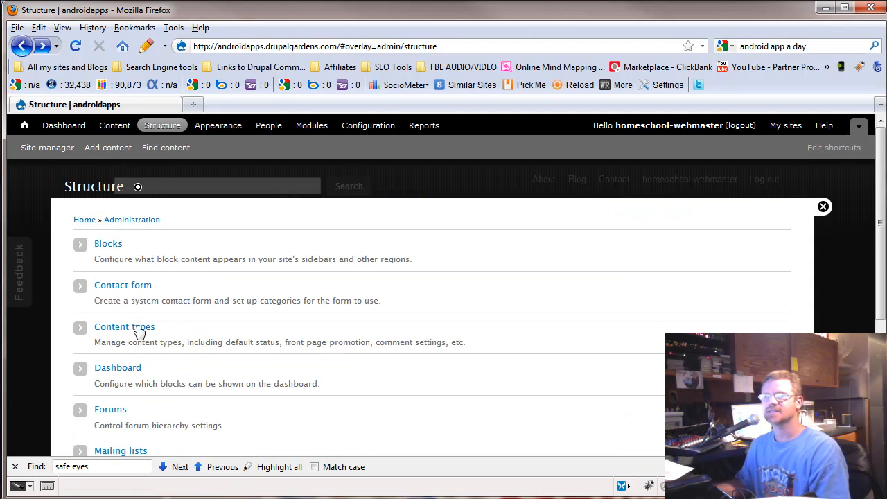
scroll(down, 3)
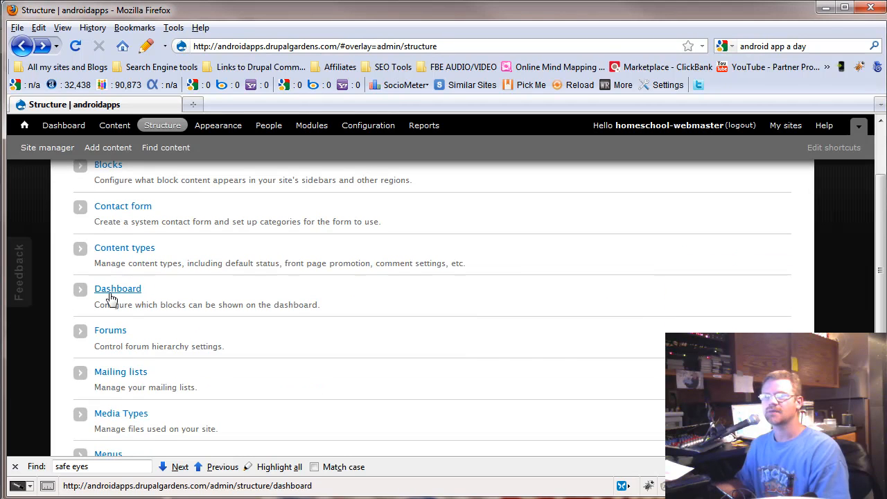
scroll(down, 3)
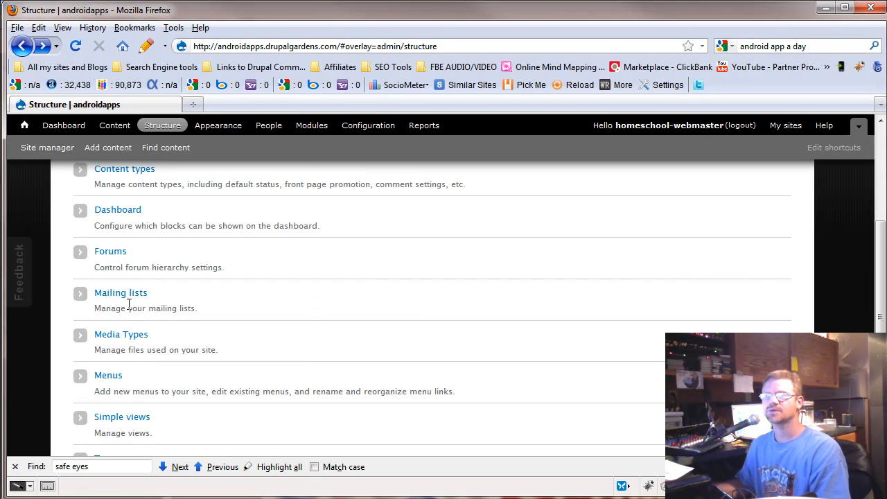
mouse_move(122, 349)
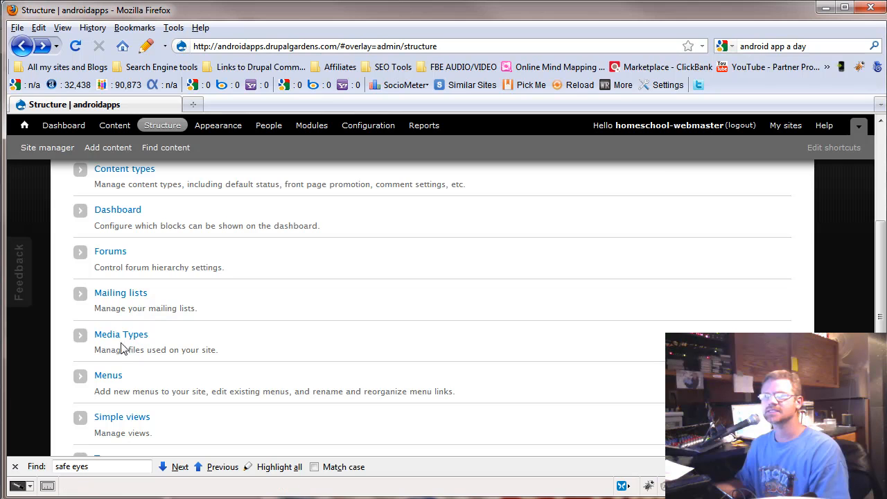
scroll(down, 3)
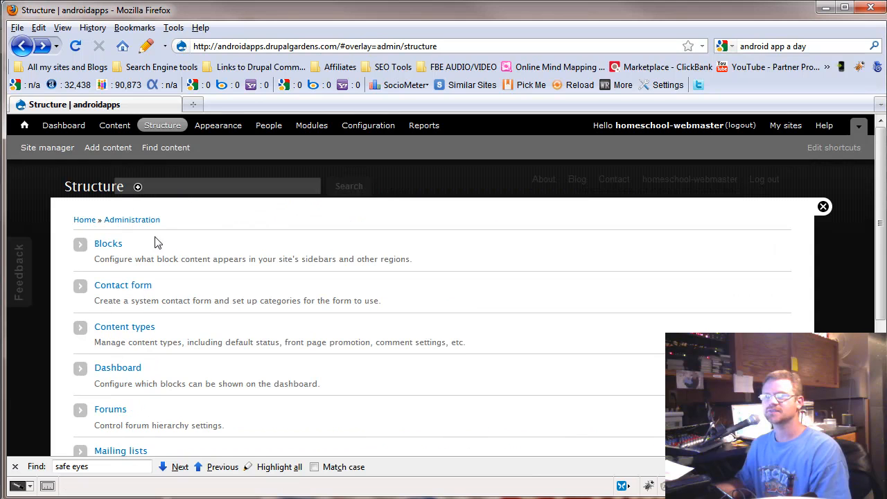
mouse_move(133, 178)
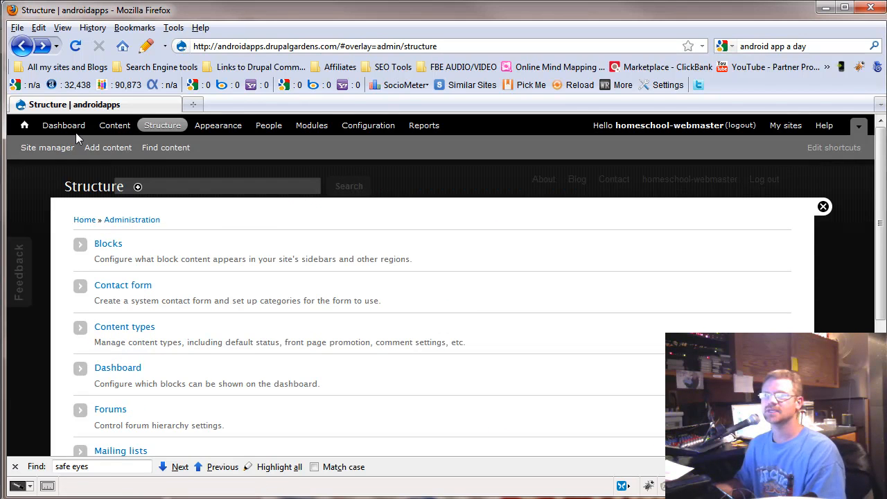
mouse_move(105, 125)
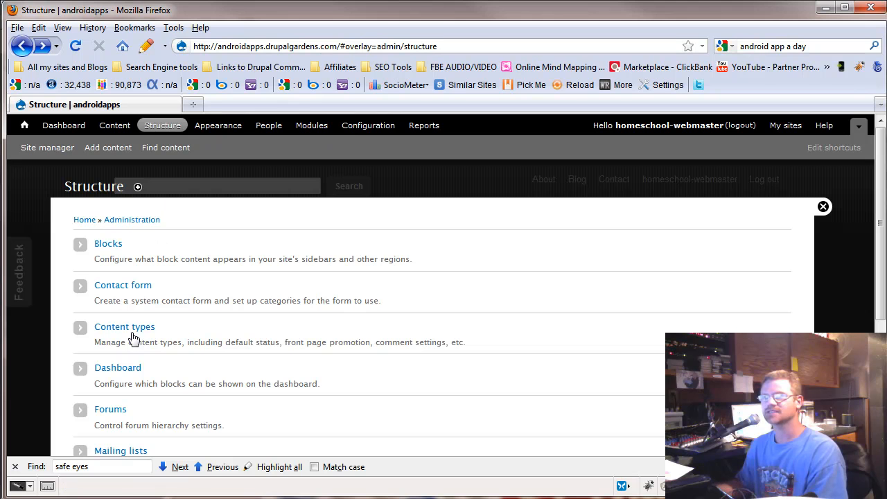
mouse_move(183, 225)
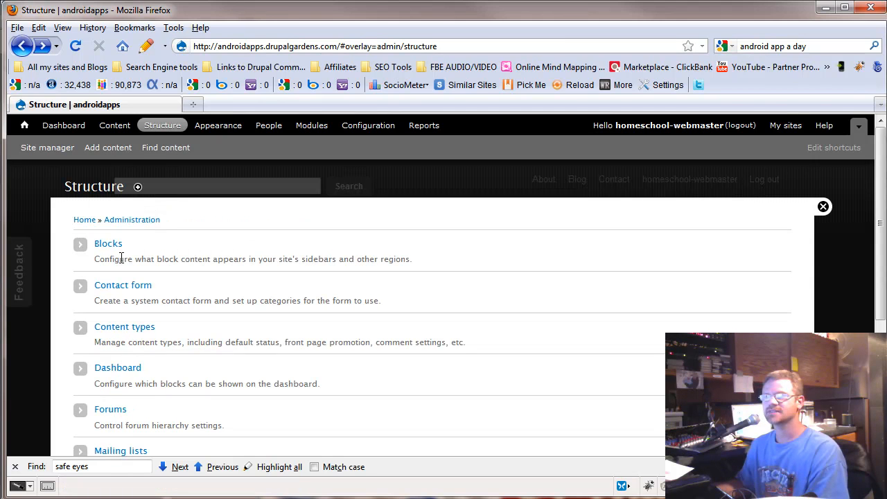
scroll(down, 3)
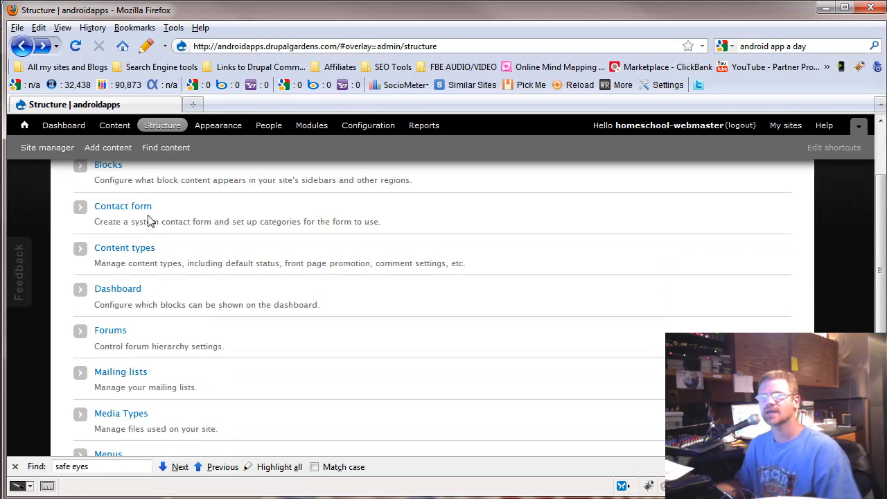
mouse_move(158, 174)
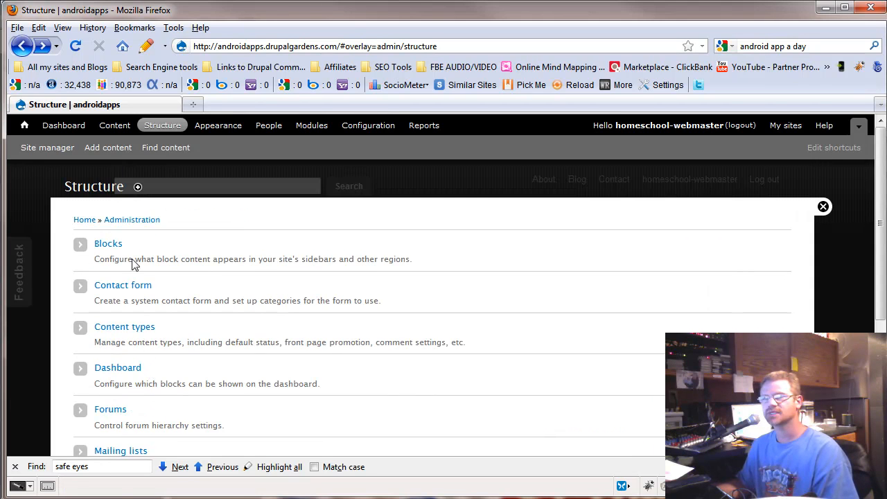
mouse_move(108, 249)
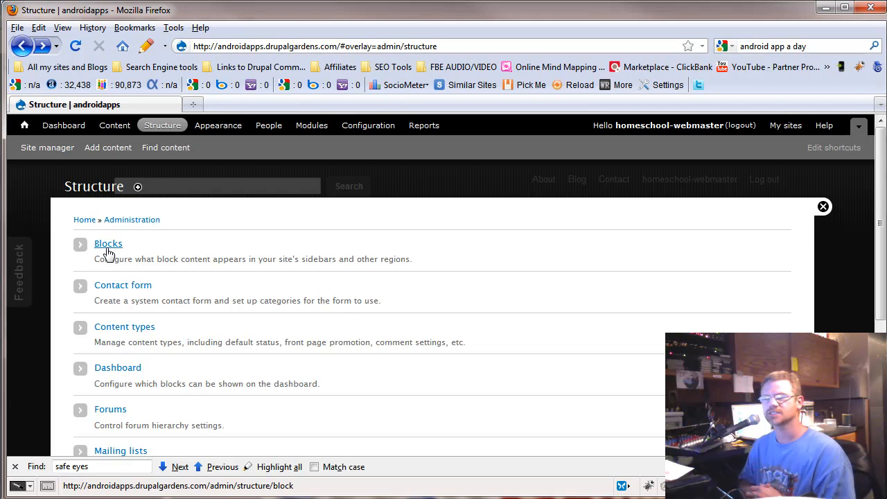
mouse_move(158, 256)
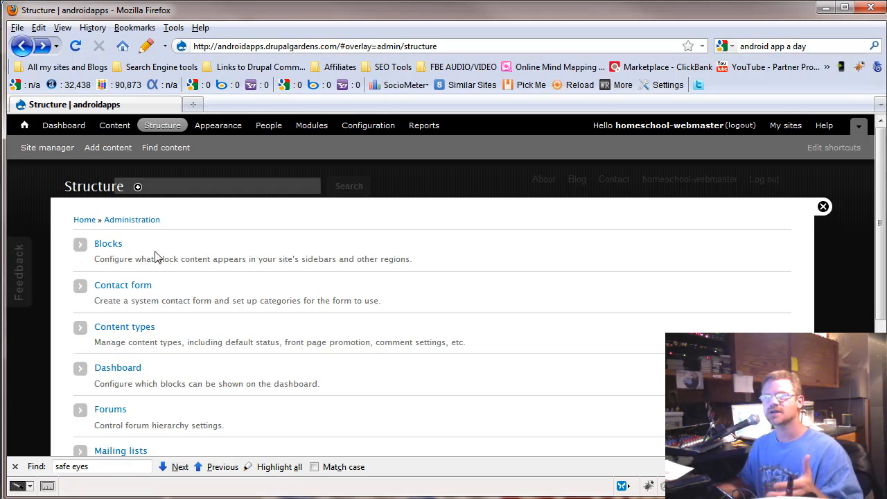